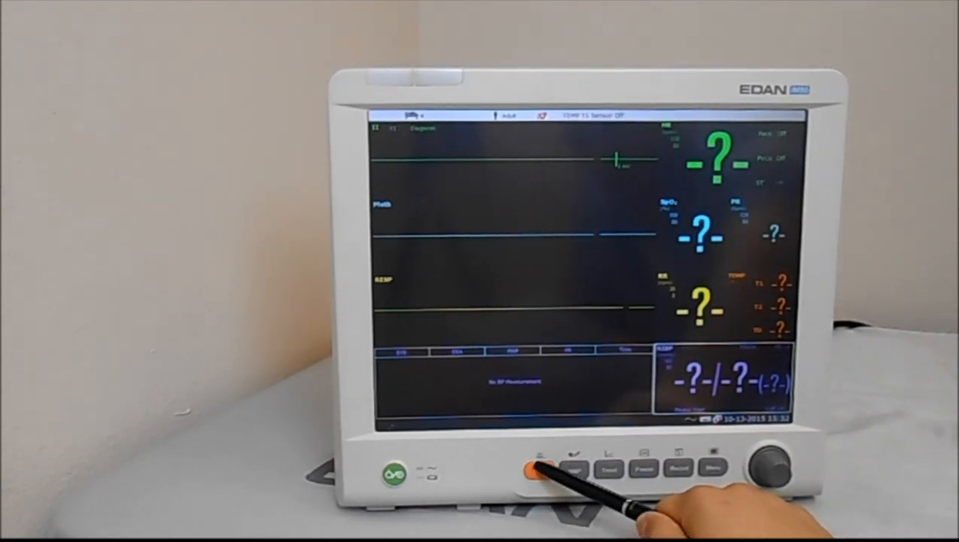
Set the trend table interval to 5 min and page through the trend records
{"action": "left_click", "coordinate": [539, 469]}
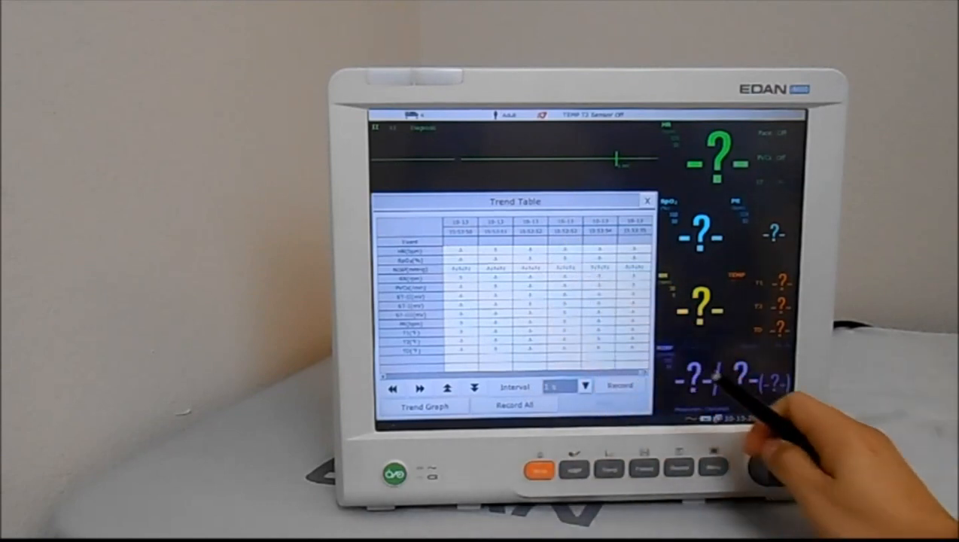
{"action": "left_click", "coordinate": [584, 386]}
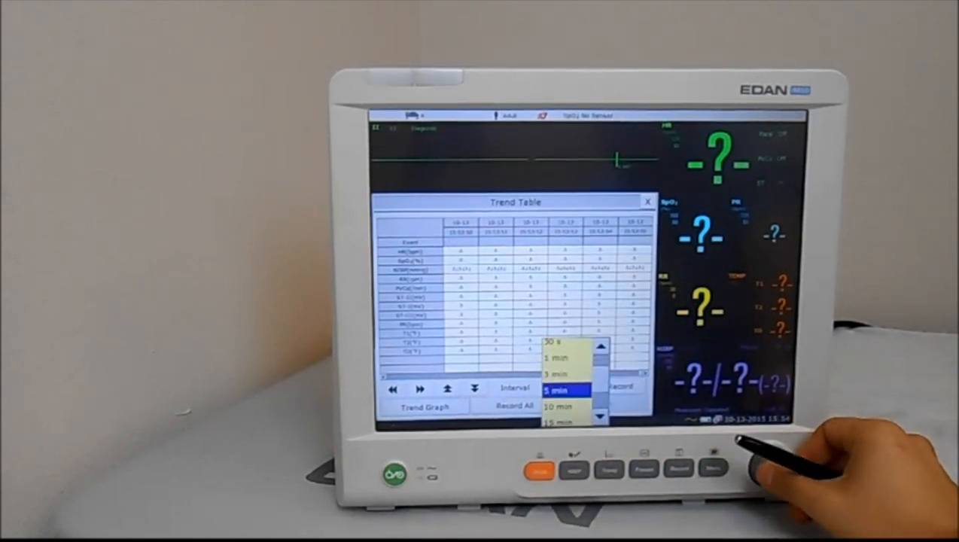
{"action": "left_click", "coordinate": [559, 390]}
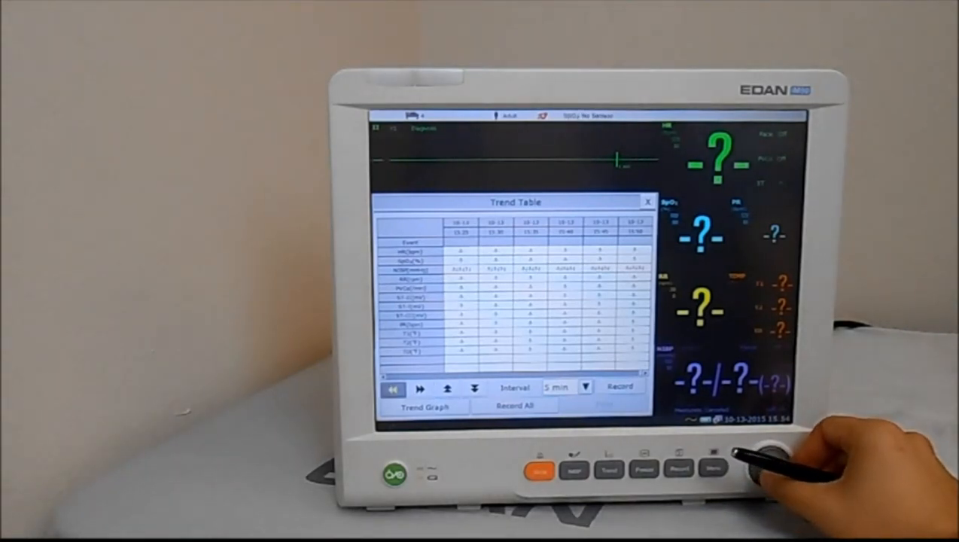
{"action": "left_click", "coordinate": [419, 388]}
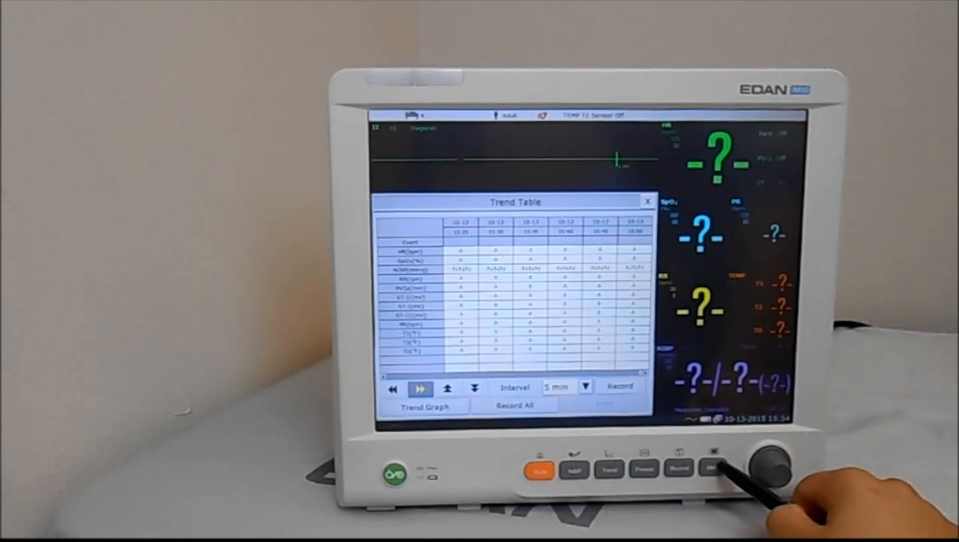
{"action": "left_click", "coordinate": [646, 201]}
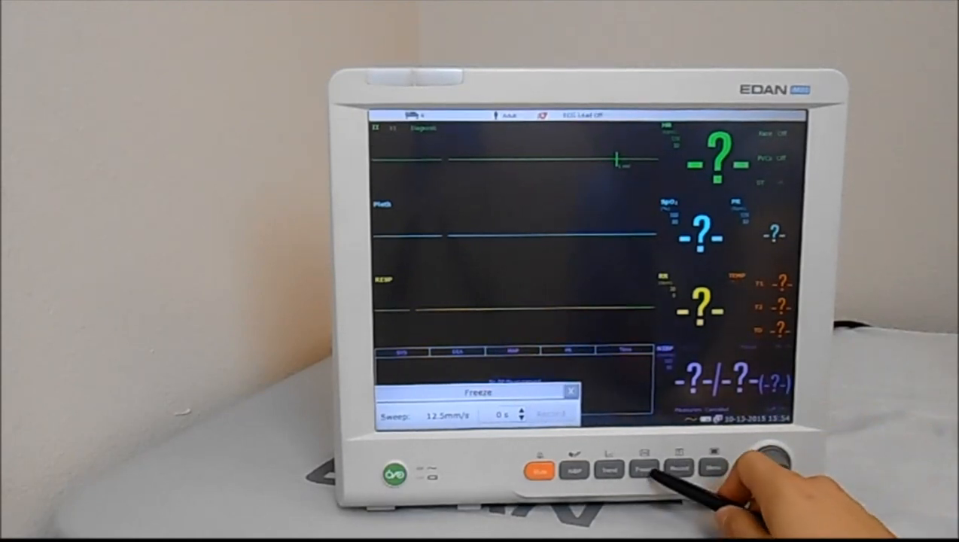
Unfreeze the waveforms to resume the live display
{"action": "left_click", "coordinate": [643, 468]}
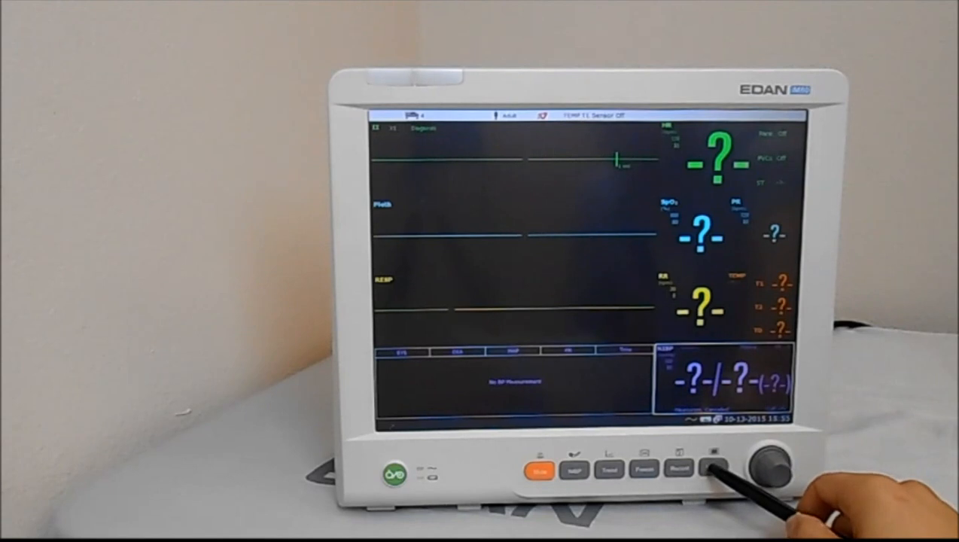
Open the Menu and enter the ECG Setup window with its filter choices
{"action": "left_click", "coordinate": [713, 451]}
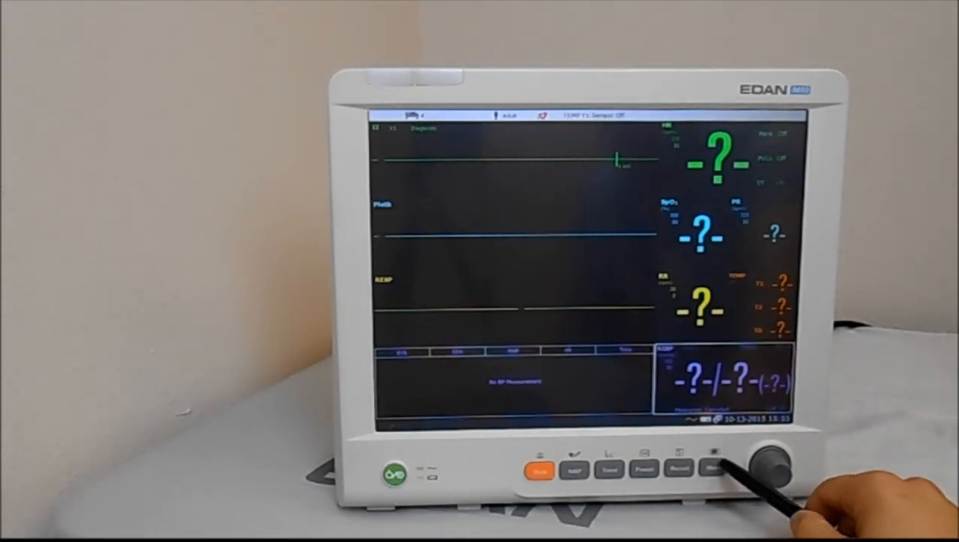
{"action": "left_click", "coordinate": [713, 467]}
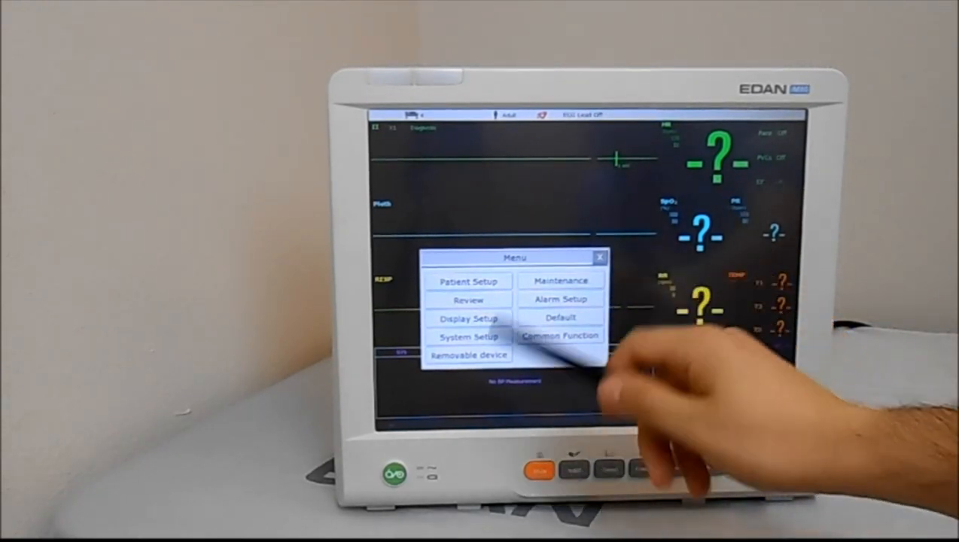
{"action": "left_click", "coordinate": [598, 257]}
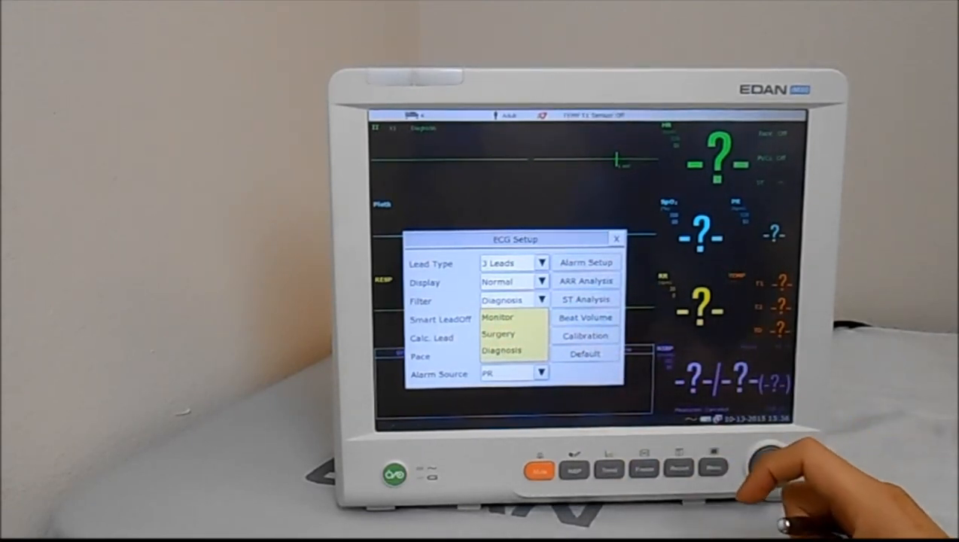
Select and confirm Surgery as the ECG filter in ECG Setup
{"action": "left_click", "coordinate": [498, 333]}
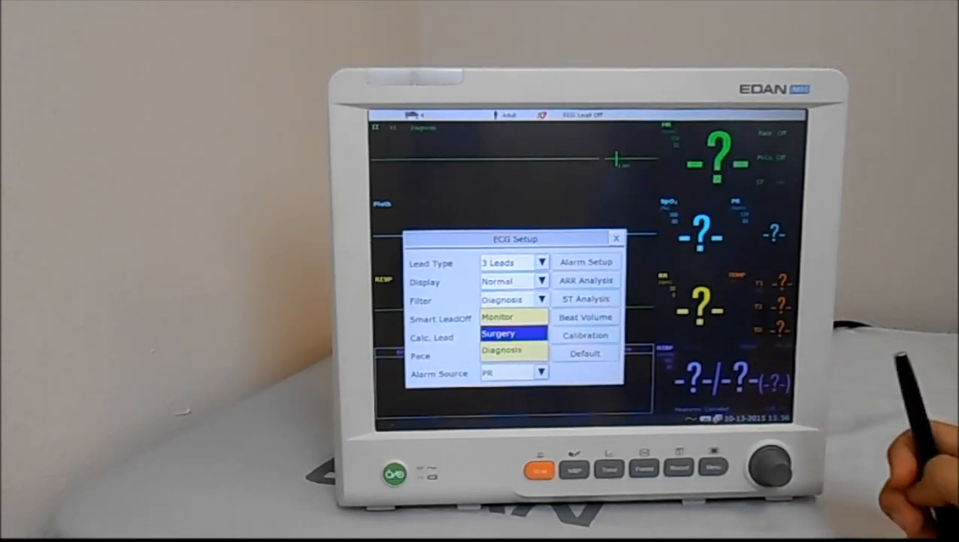
{"action": "left_click", "coordinate": [501, 350]}
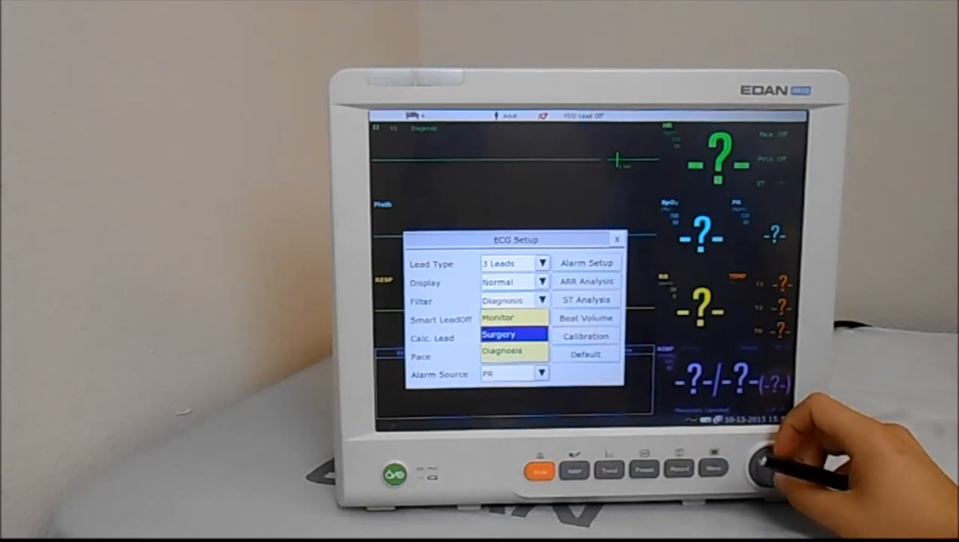
{"action": "left_click", "coordinate": [498, 334]}
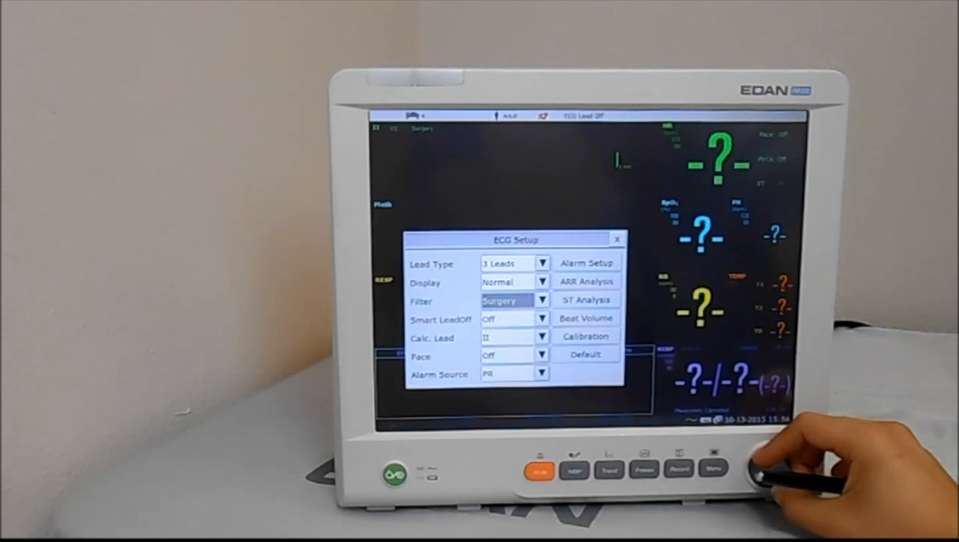
Open ARR Analysis > ARR Alarm Setup and pick an ALL Switch value
{"action": "left_click", "coordinate": [500, 282]}
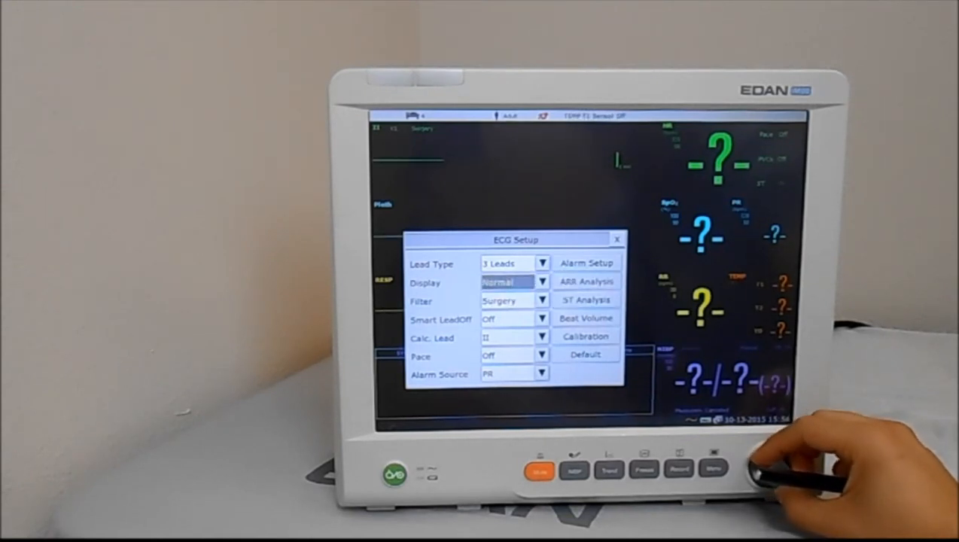
{"action": "left_click", "coordinate": [586, 280]}
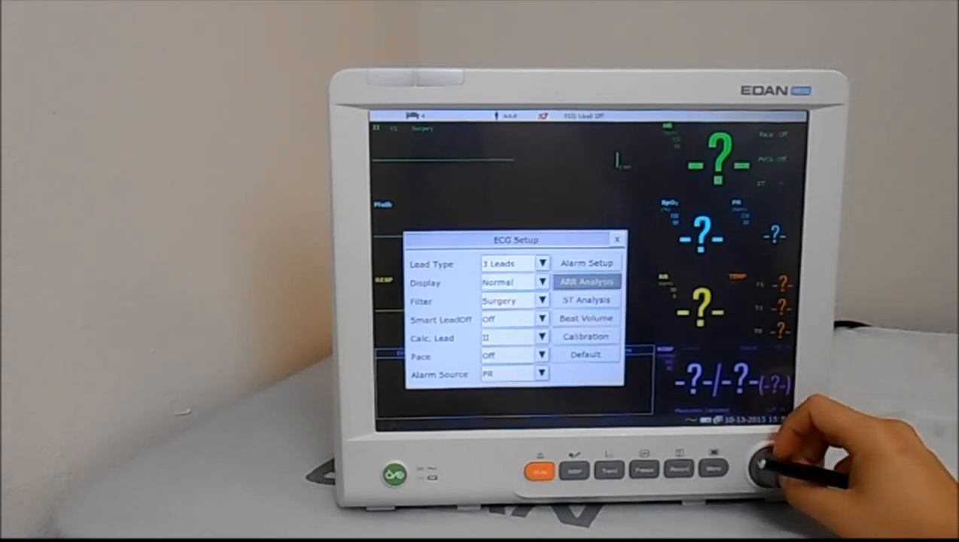
{"action": "left_click", "coordinate": [586, 281]}
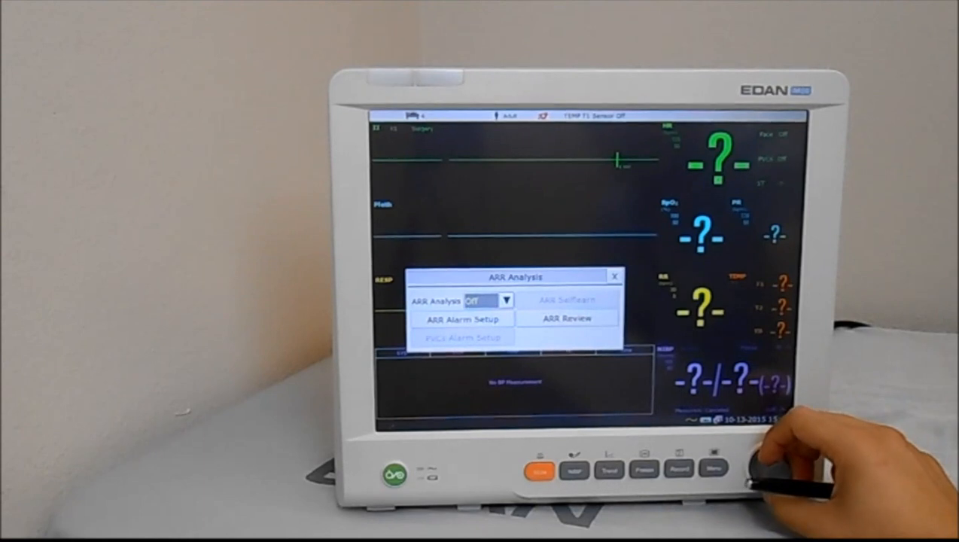
{"action": "left_click", "coordinate": [462, 319]}
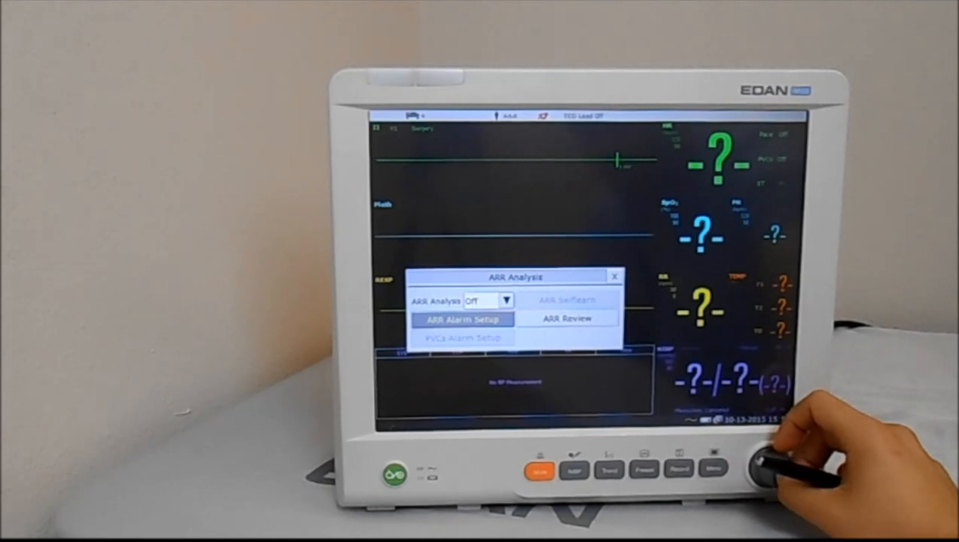
{"action": "left_click", "coordinate": [462, 320]}
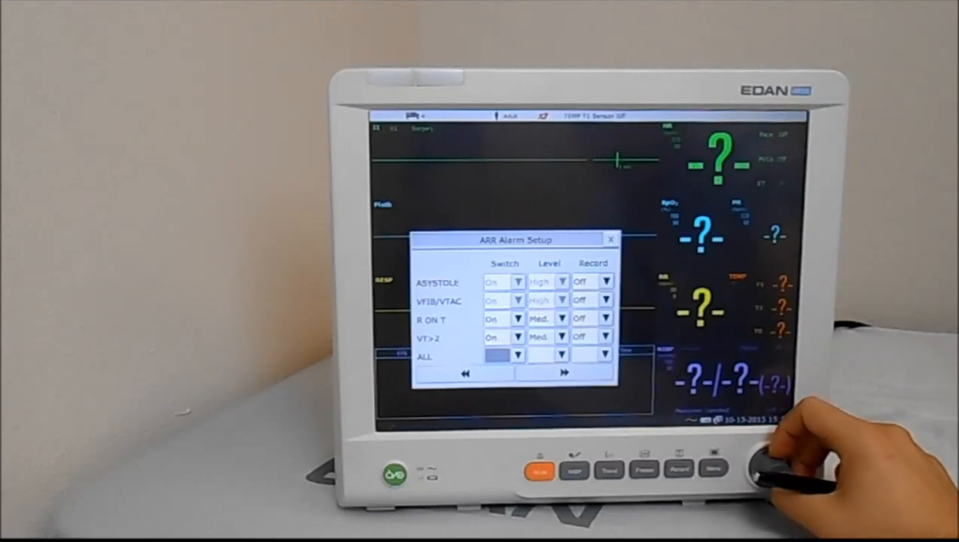
{"action": "left_click", "coordinate": [518, 354]}
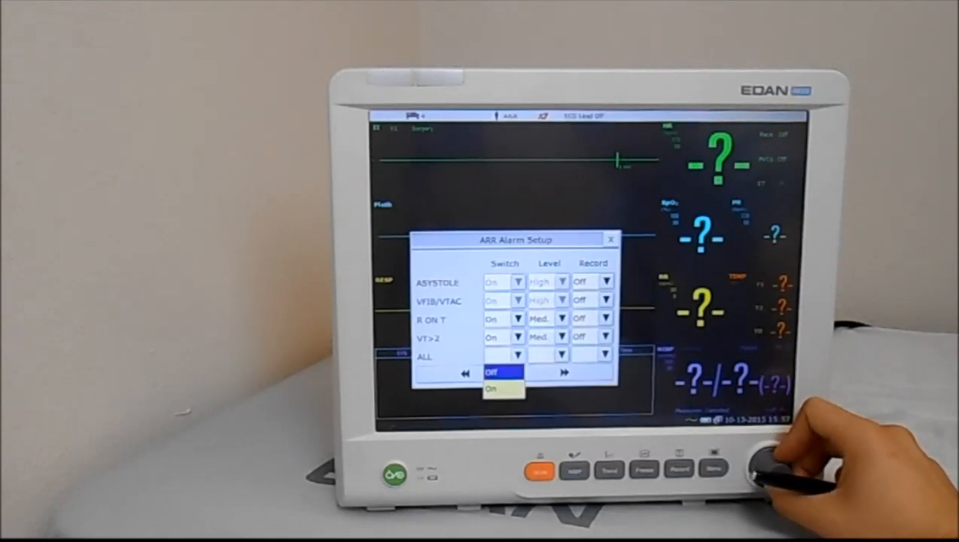
{"action": "left_click", "coordinate": [492, 372]}
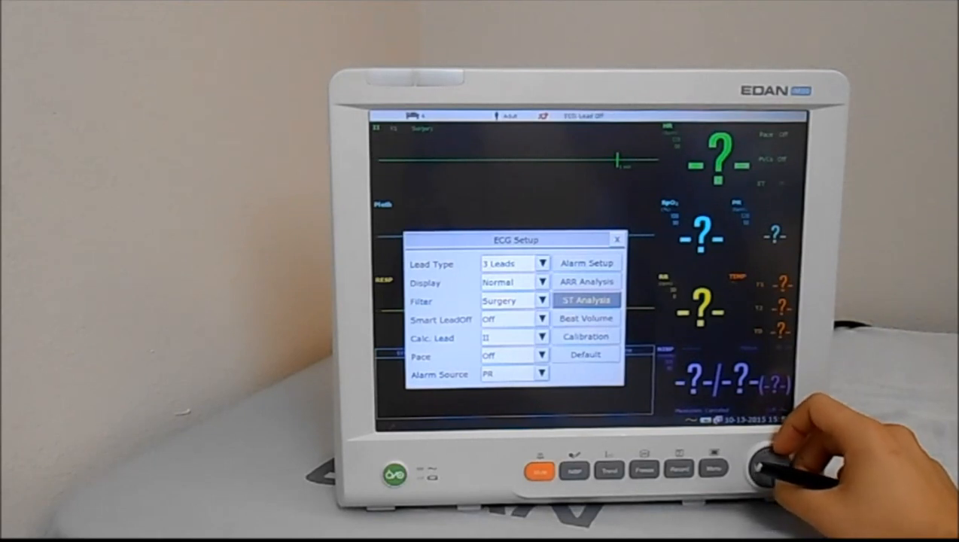
{"action": "left_click", "coordinate": [585, 299]}
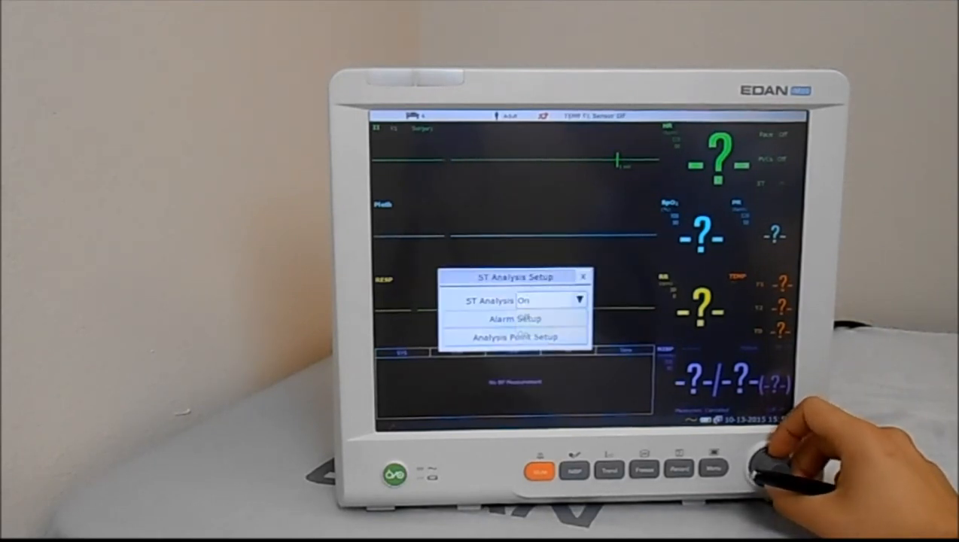
{"action": "left_click", "coordinate": [548, 300]}
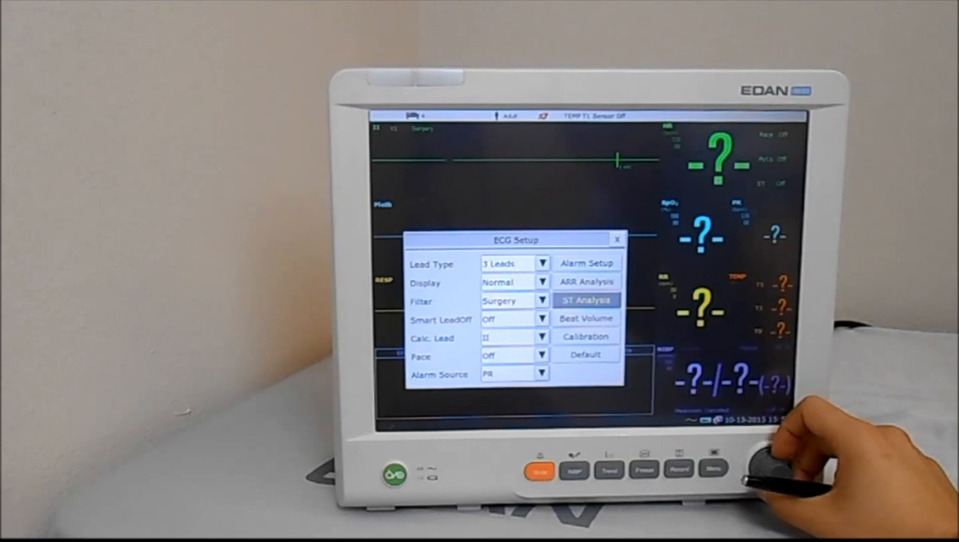
{"action": "left_click", "coordinate": [508, 300]}
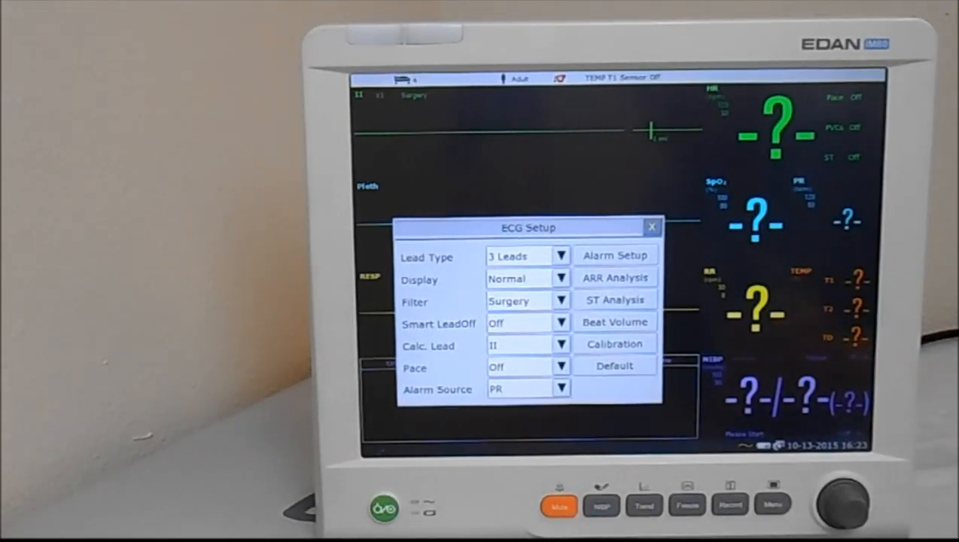
Set the heart-rate upper alarm limit to 118 in HR Alarm Setup
{"action": "left_click", "coordinate": [615, 256]}
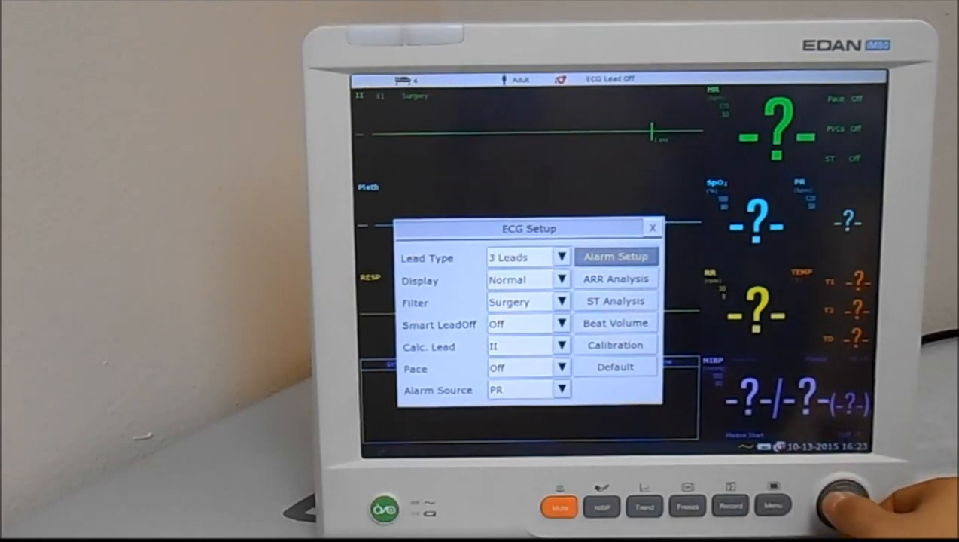
{"action": "left_click", "coordinate": [615, 256]}
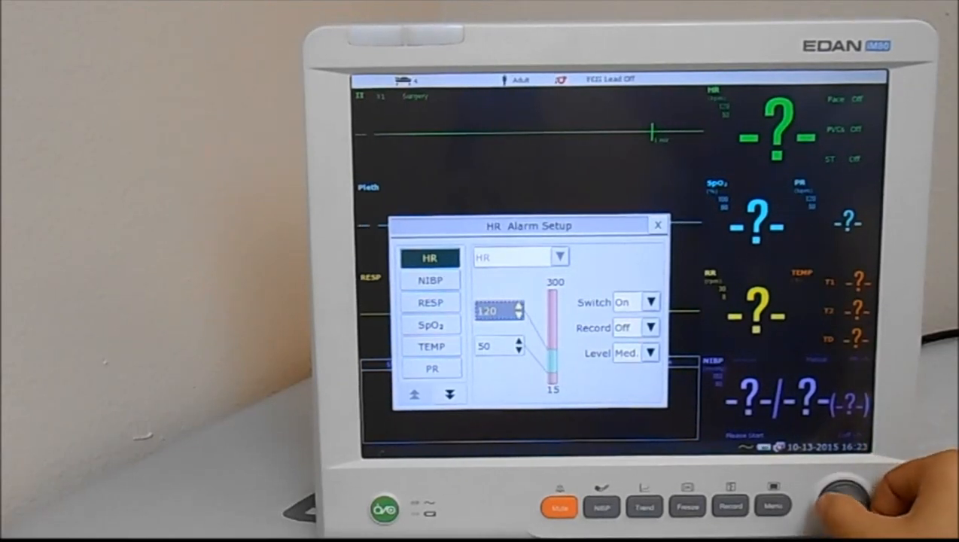
{"action": "left_click", "coordinate": [518, 315]}
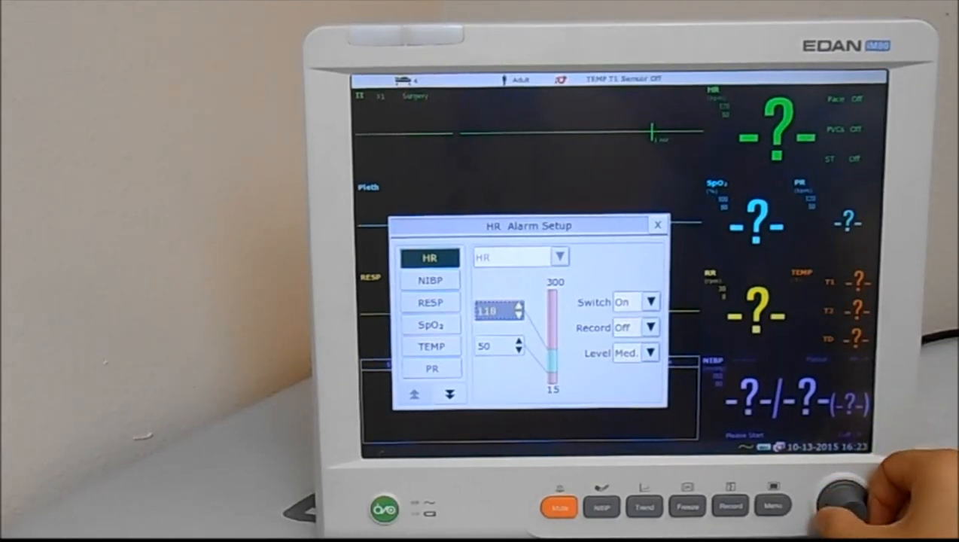
{"action": "left_click", "coordinate": [519, 308]}
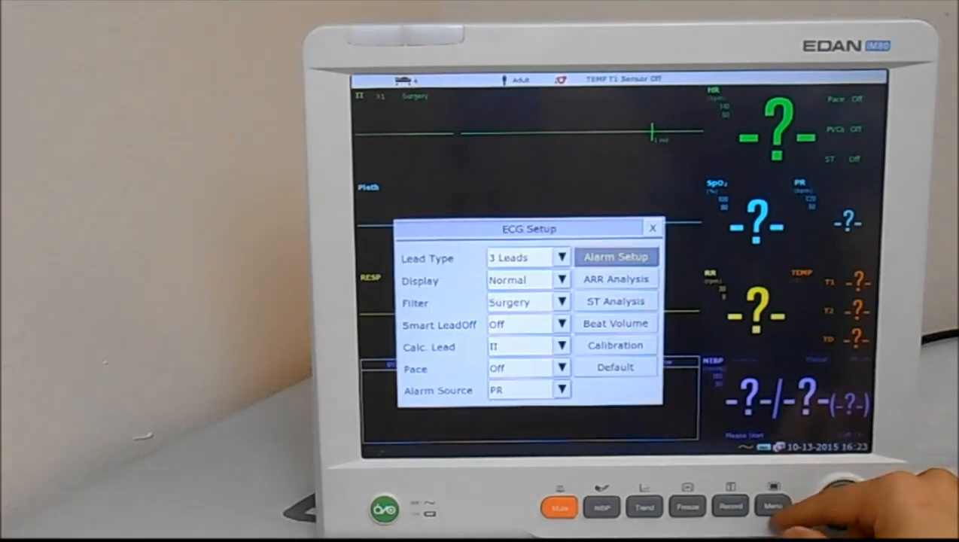
Turn the HR alarm switch off with limits 140/50 and exit ECG Setup
{"action": "left_click", "coordinate": [652, 228]}
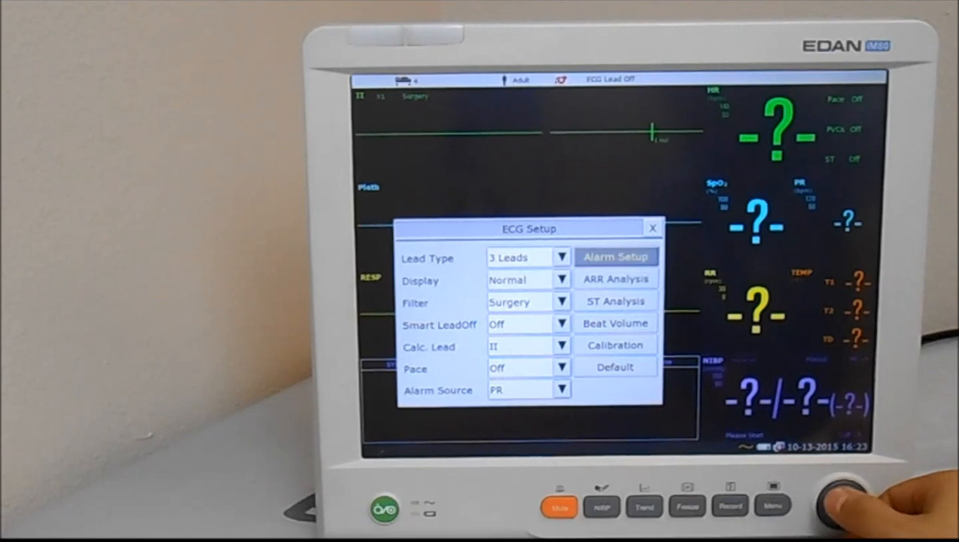
{"action": "left_click", "coordinate": [615, 257]}
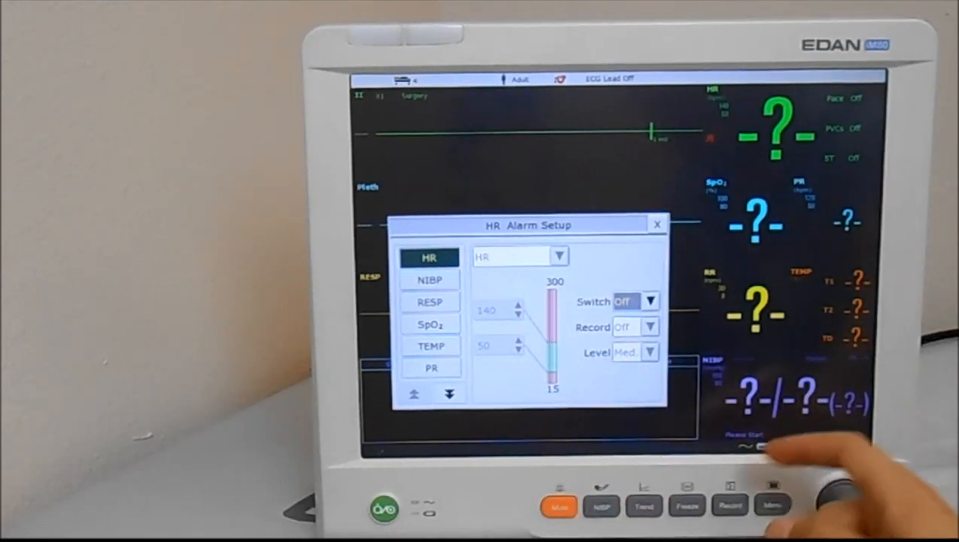
{"action": "left_click", "coordinate": [655, 225]}
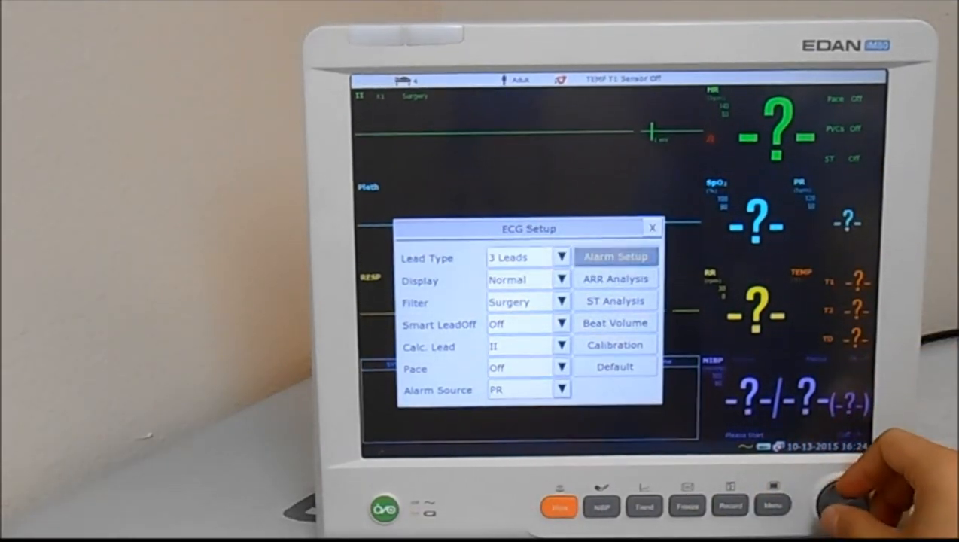
{"action": "left_click", "coordinate": [616, 256]}
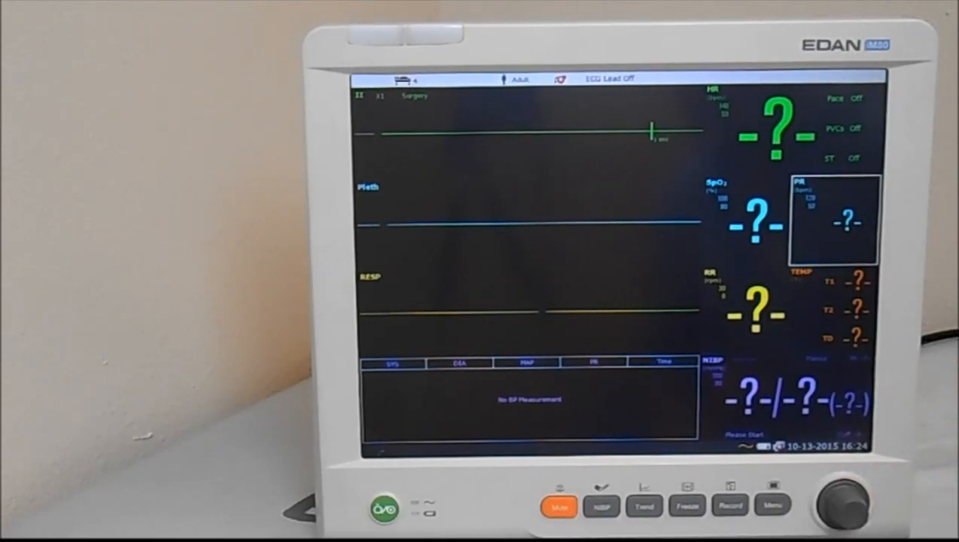
Bring up NIBP Setup showing mmHg units and manual measure mode
{"action": "left_click", "coordinate": [601, 506]}
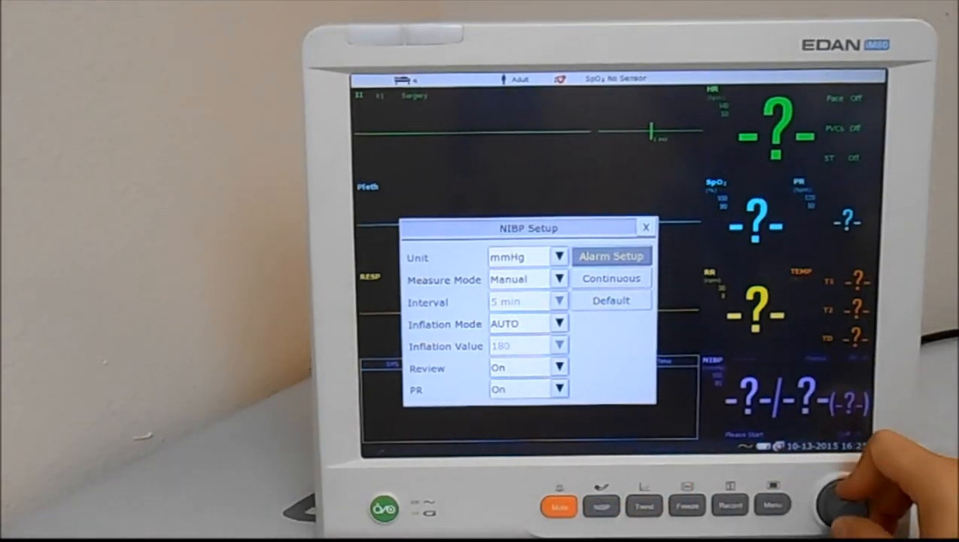
Set NIBP measure mode to AUTO with a 5-minute interval and close NIBP Setup
{"action": "left_click", "coordinate": [519, 280]}
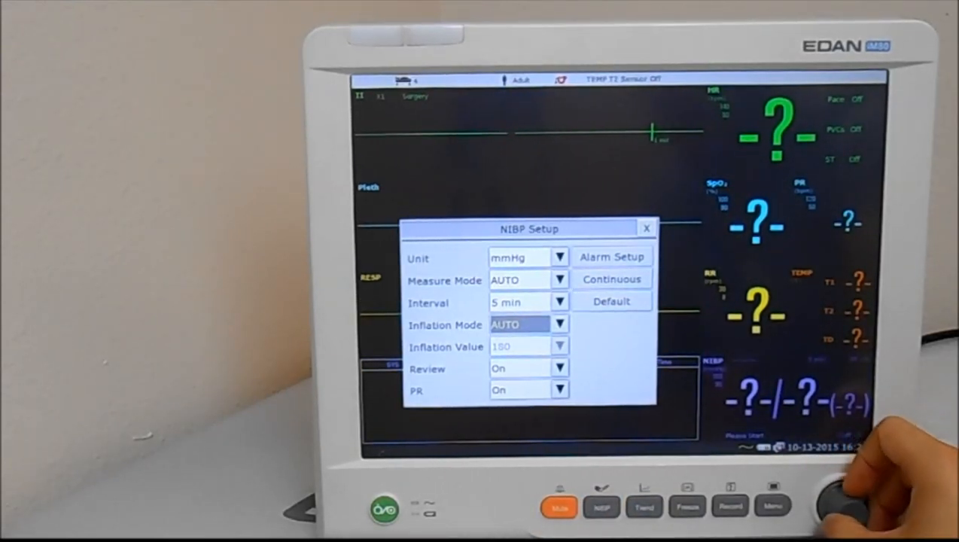
{"action": "left_click", "coordinate": [646, 228]}
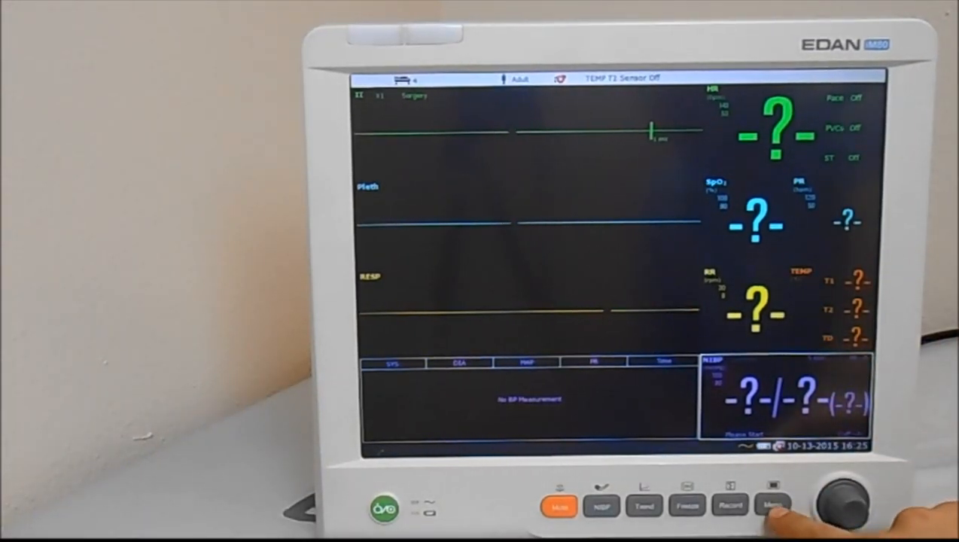
Untick TEMP under System Setup > Module Switch and close the windows
{"action": "left_click", "coordinate": [773, 505]}
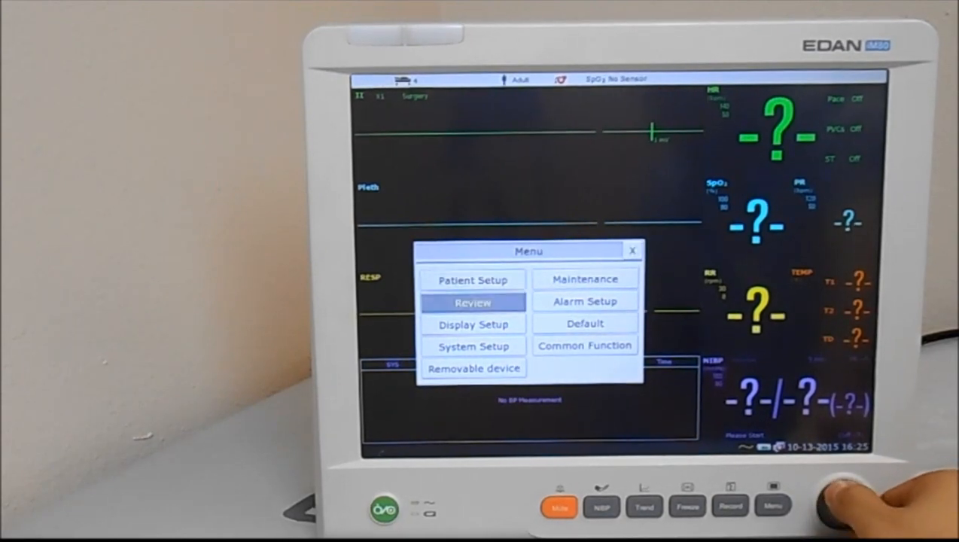
{"action": "left_click", "coordinate": [473, 346]}
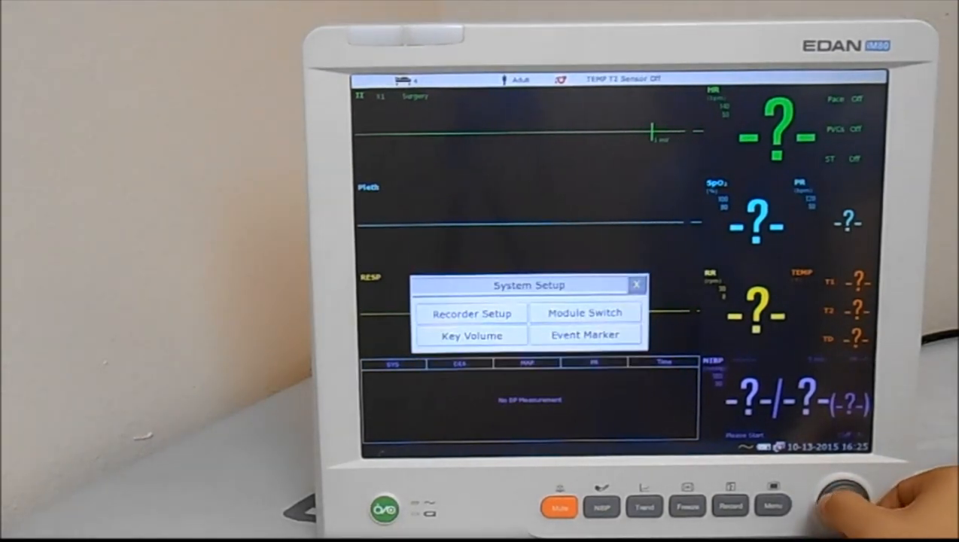
{"action": "left_click", "coordinate": [585, 311]}
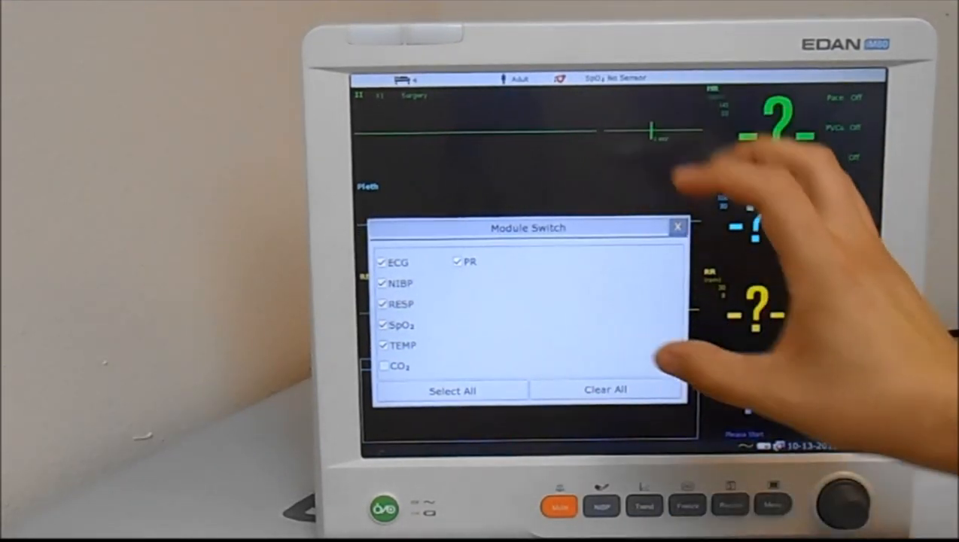
{"action": "left_click", "coordinate": [403, 346]}
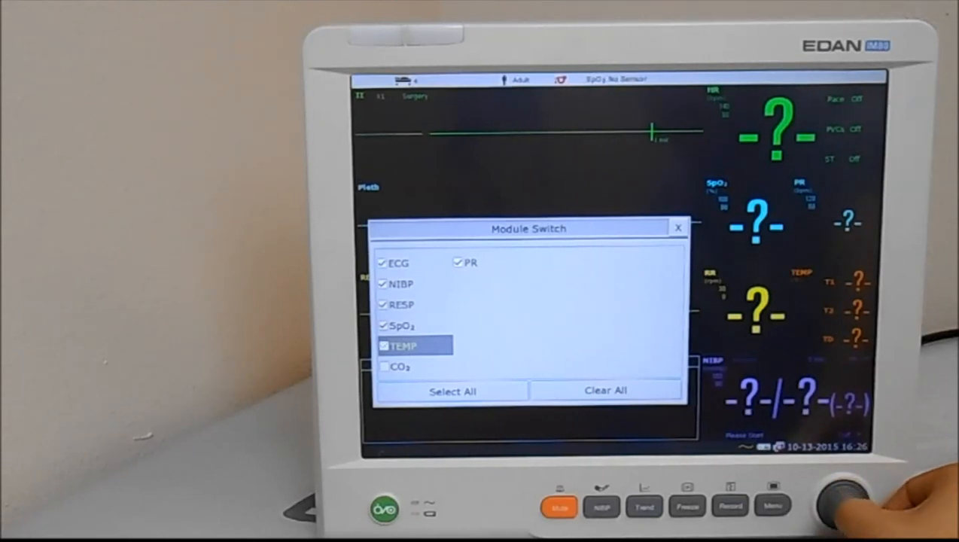
{"action": "left_click", "coordinate": [605, 390]}
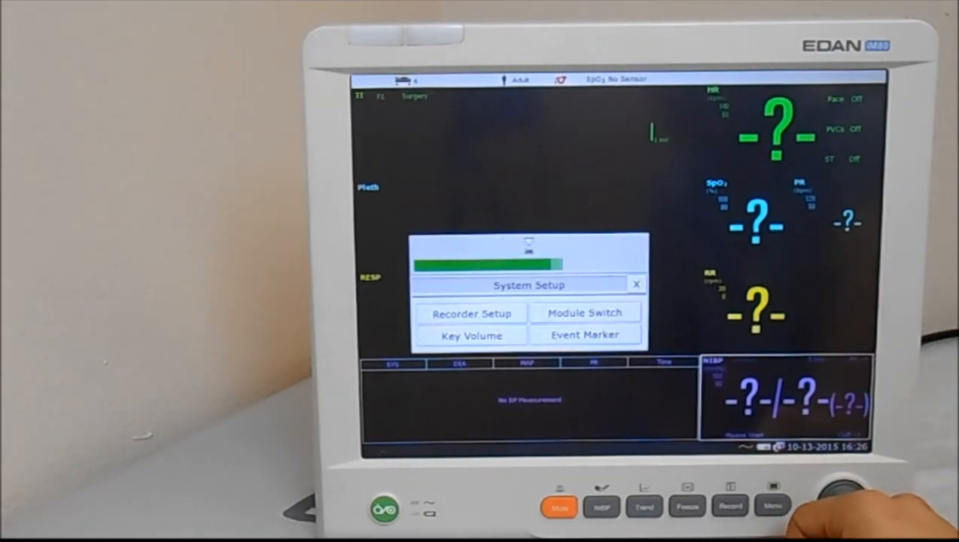
{"action": "left_click", "coordinate": [636, 283]}
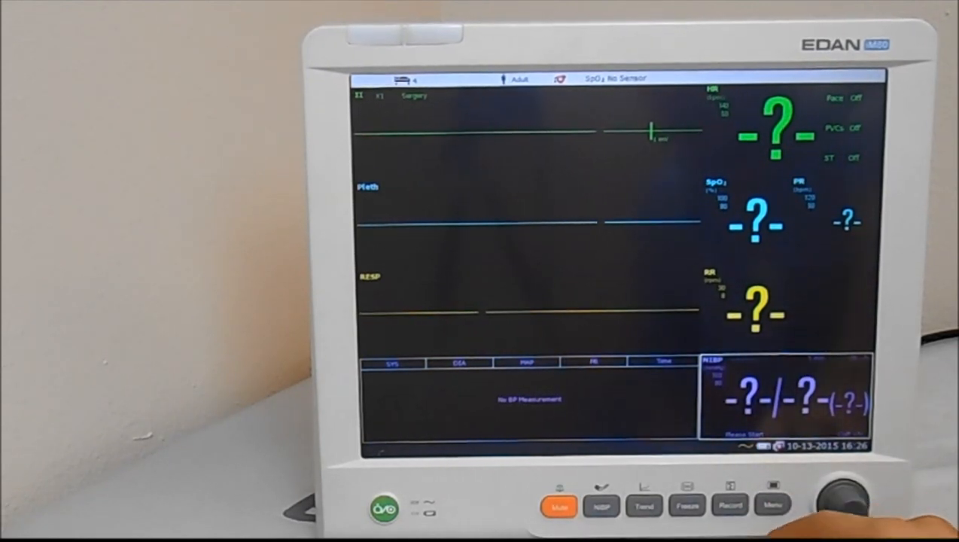
In Recorder Setup, record ECG II as waveform 1 with 8 s real-time recording length
{"action": "left_click", "coordinate": [773, 505]}
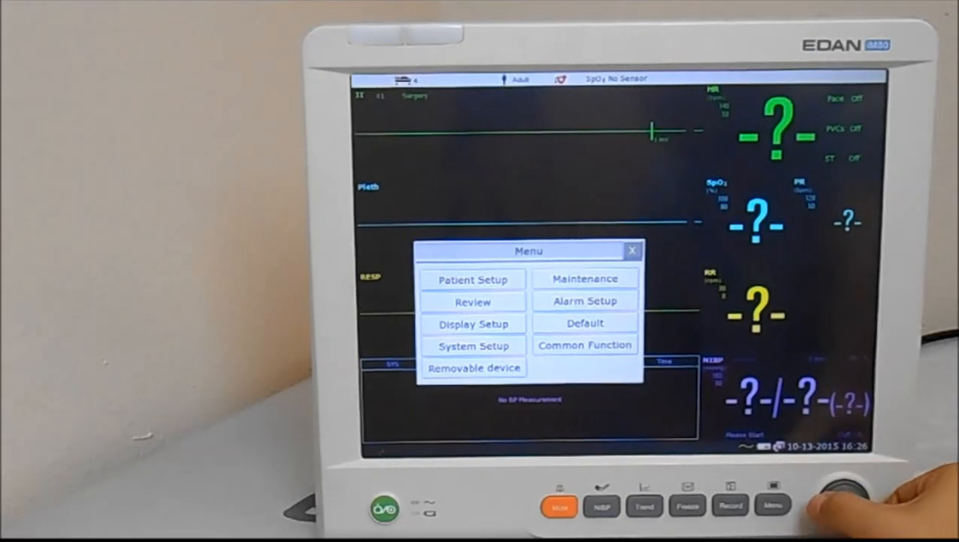
{"action": "left_click", "coordinate": [472, 346]}
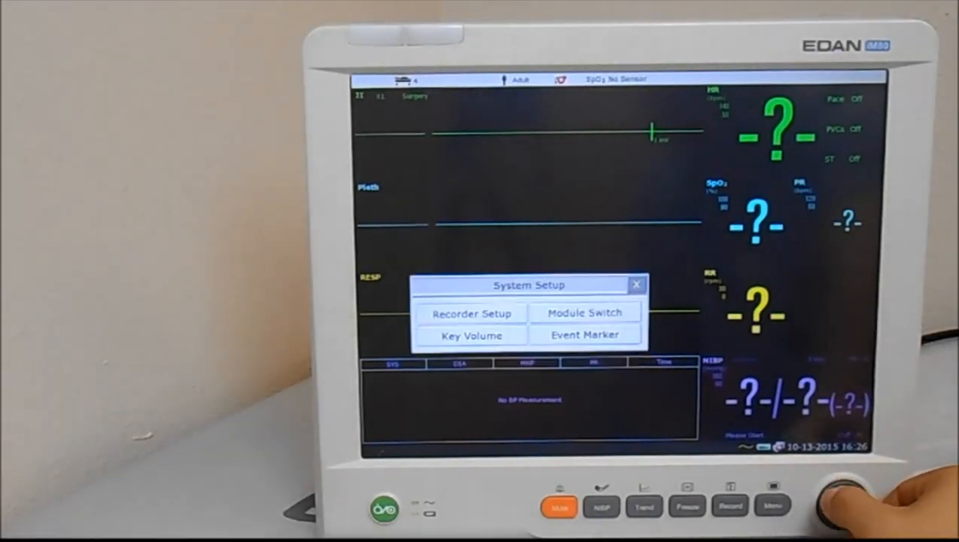
{"action": "left_click", "coordinate": [636, 284]}
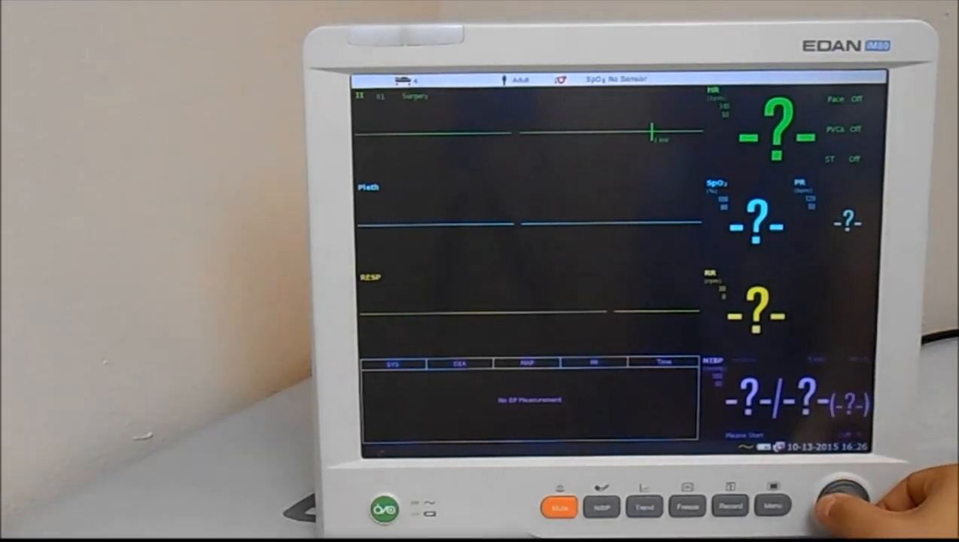
{"action": "left_click", "coordinate": [729, 506]}
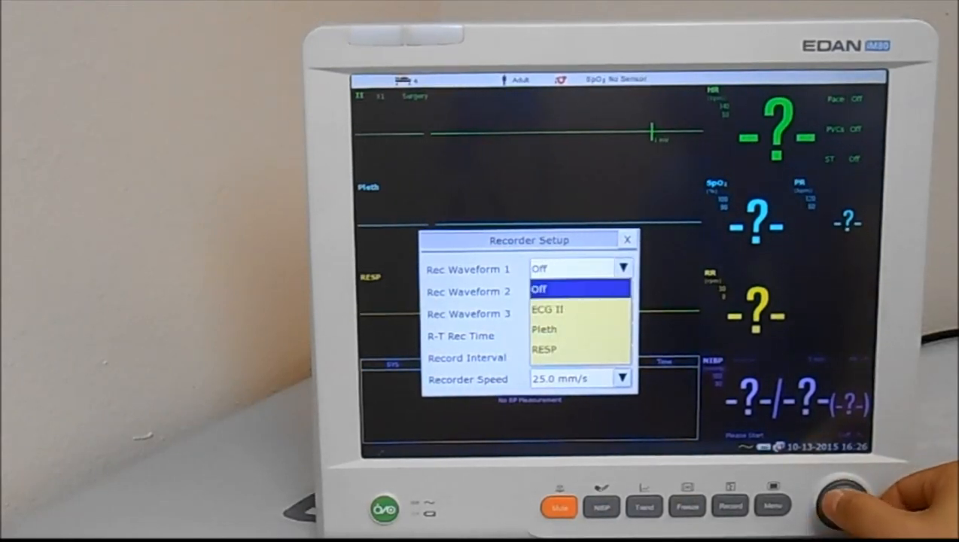
{"action": "left_click", "coordinate": [547, 310]}
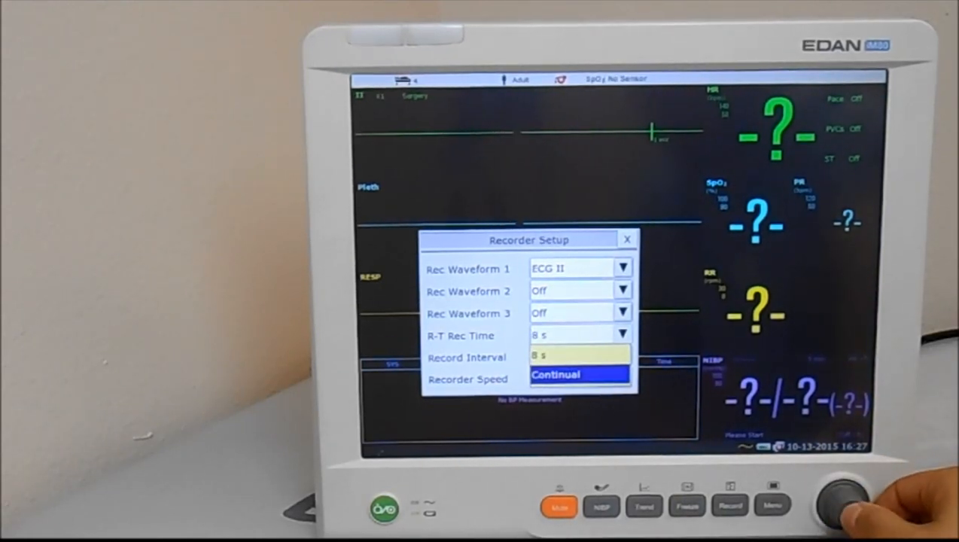
{"action": "left_click", "coordinate": [556, 374]}
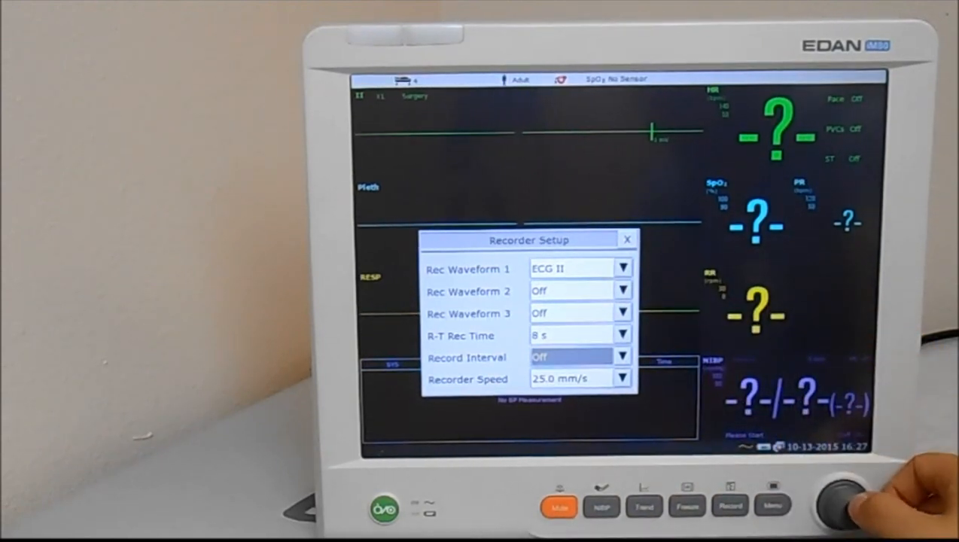
Set Record Interval to 10 min, then Off, and close Recorder Setup
{"action": "left_click", "coordinate": [622, 357]}
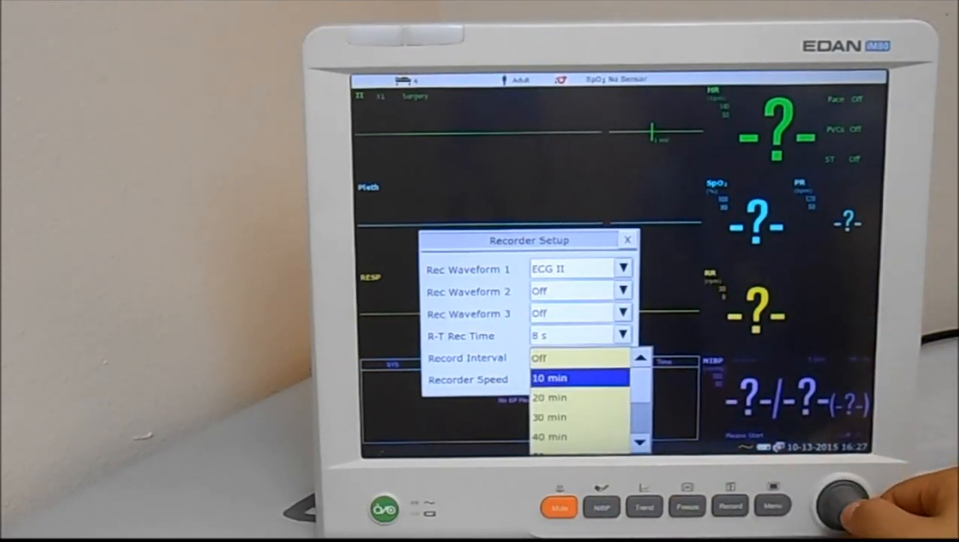
{"action": "left_click", "coordinate": [549, 377]}
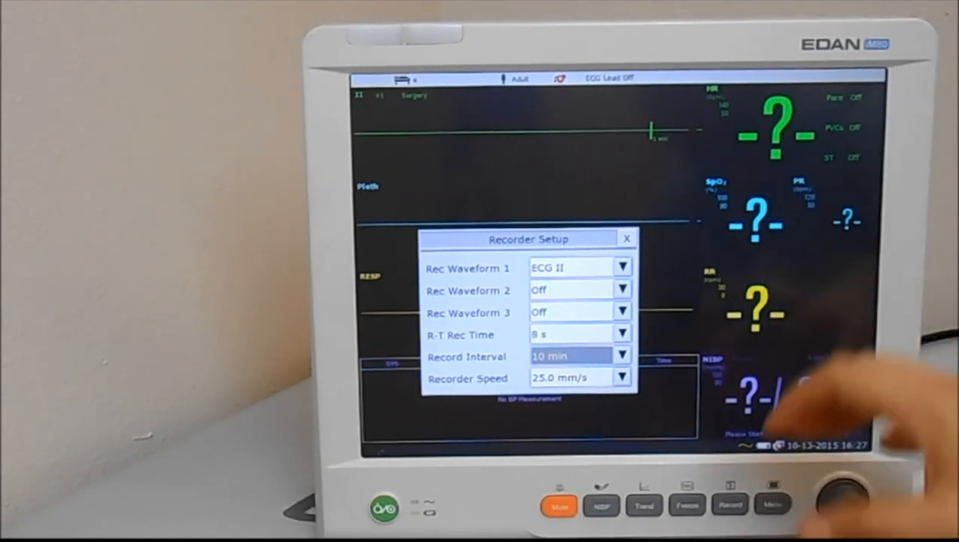
{"action": "left_click", "coordinate": [622, 356]}
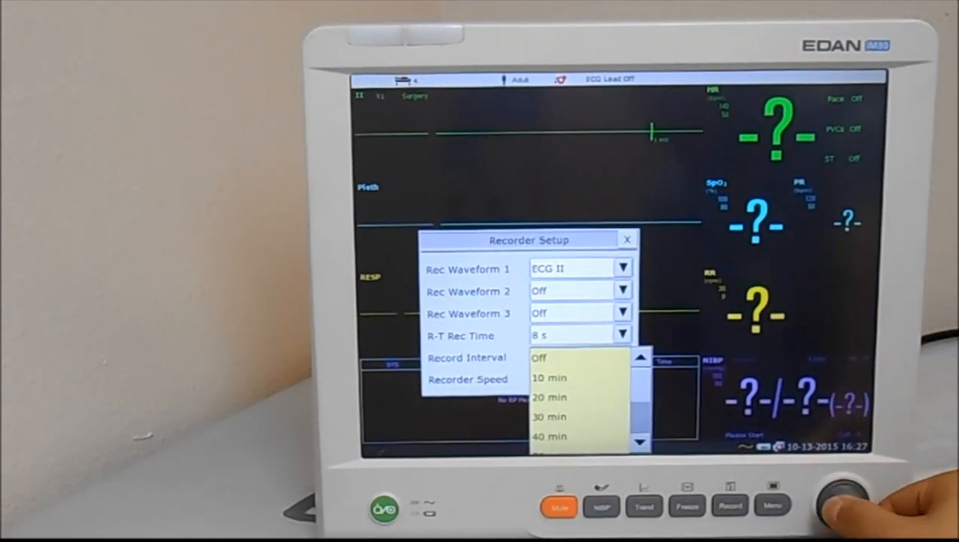
{"action": "left_click", "coordinate": [539, 358]}
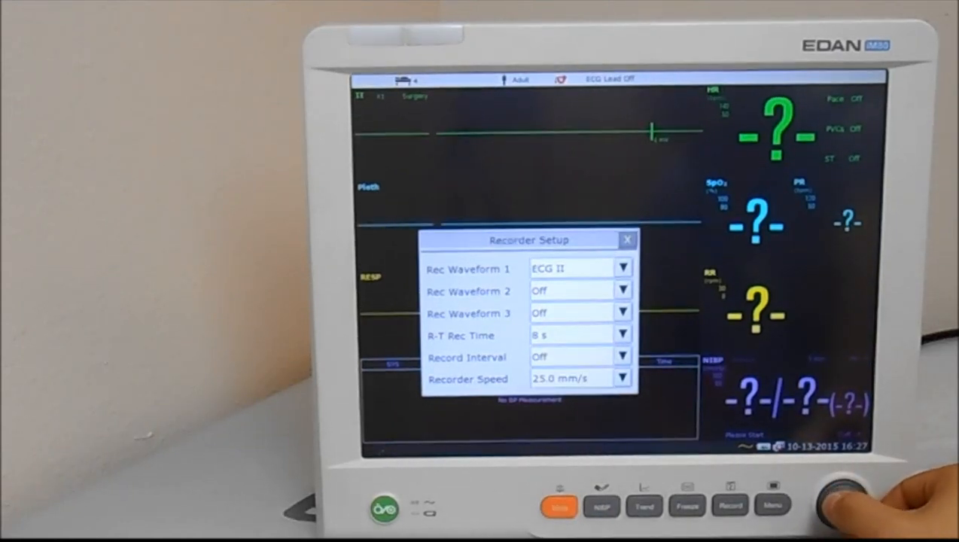
{"action": "left_click", "coordinate": [626, 240]}
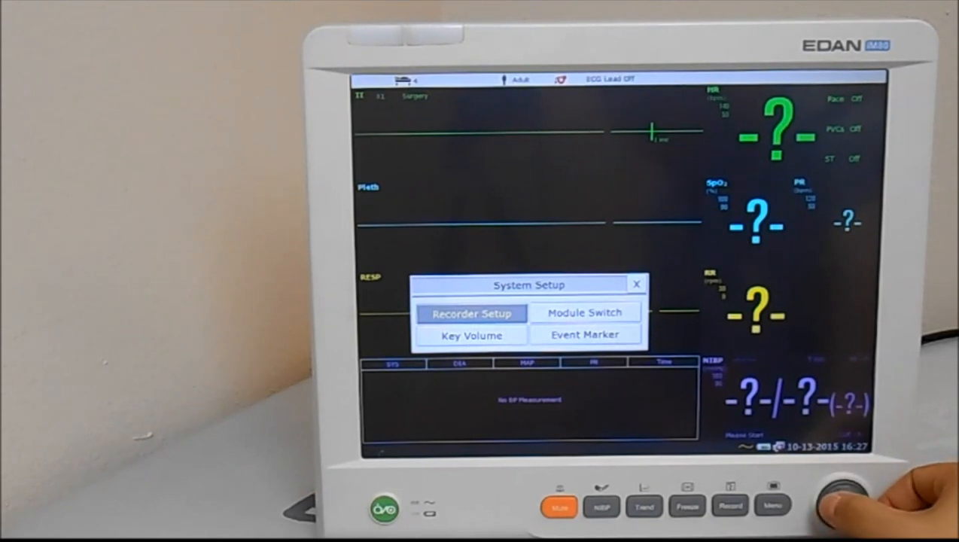
Close System Setup and the main Menu to reach the monitoring screen
{"action": "left_click", "coordinate": [585, 334]}
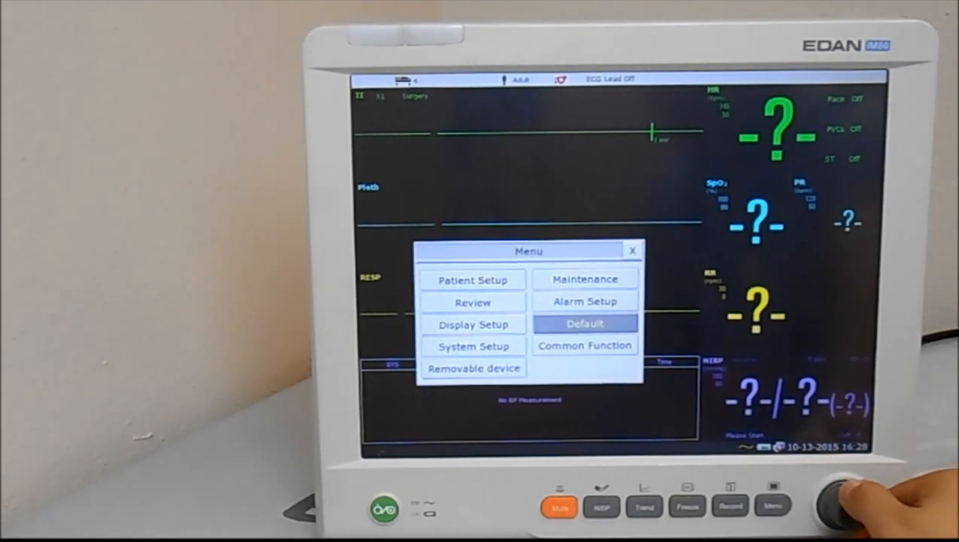
{"action": "left_click", "coordinate": [633, 250]}
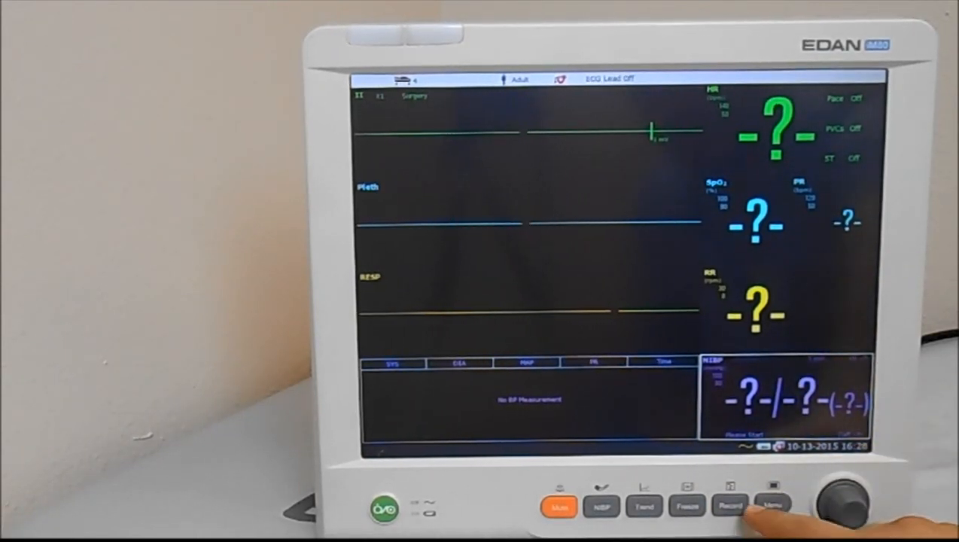
Turn on Demo Mode under Common Function, entering and confirming the password
{"action": "left_click", "coordinate": [772, 506]}
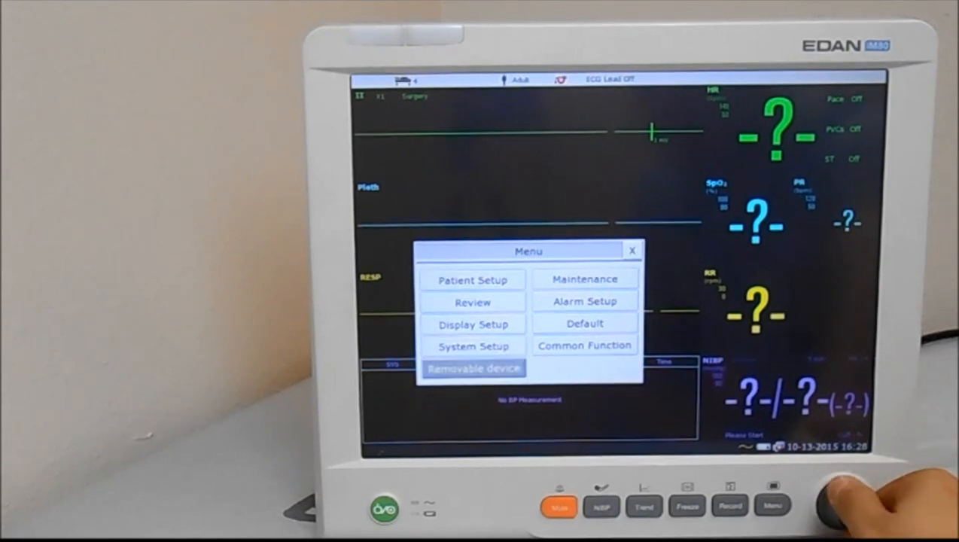
{"action": "left_click", "coordinate": [585, 345]}
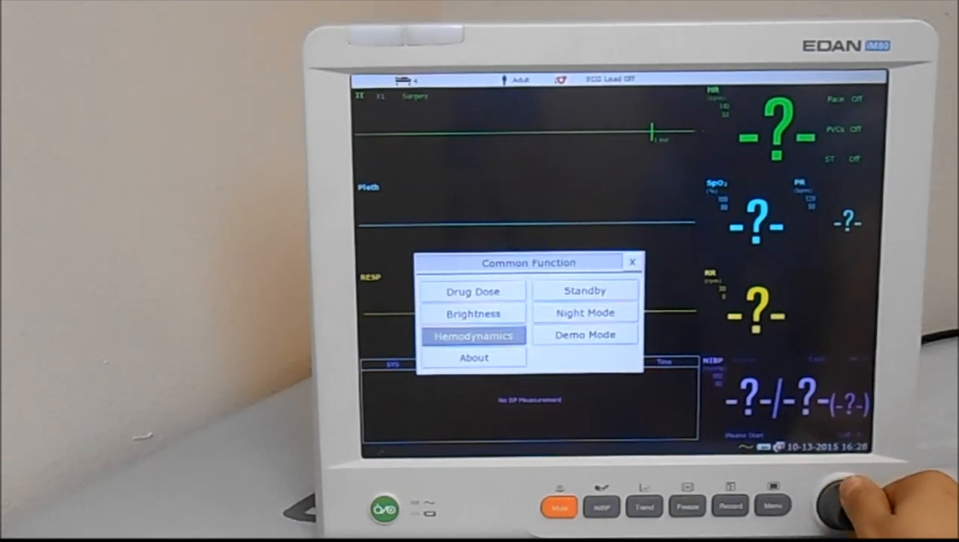
{"action": "left_click", "coordinate": [474, 335]}
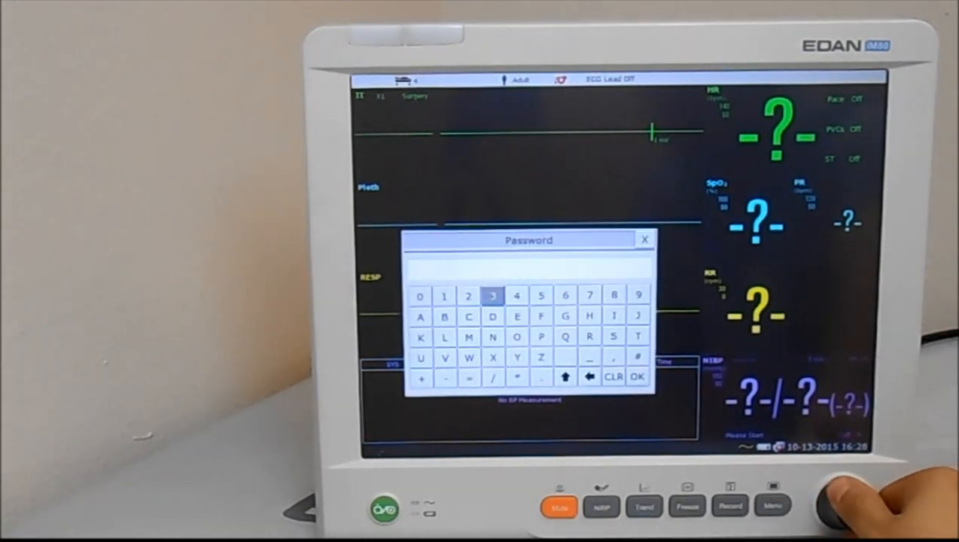
{"action": "left_click", "coordinate": [516, 295]}
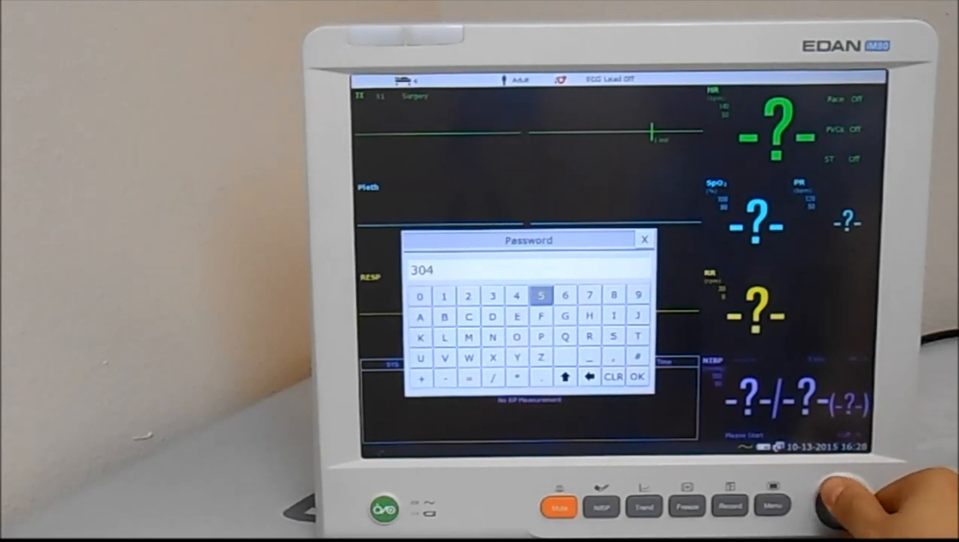
{"action": "left_click", "coordinate": [637, 376]}
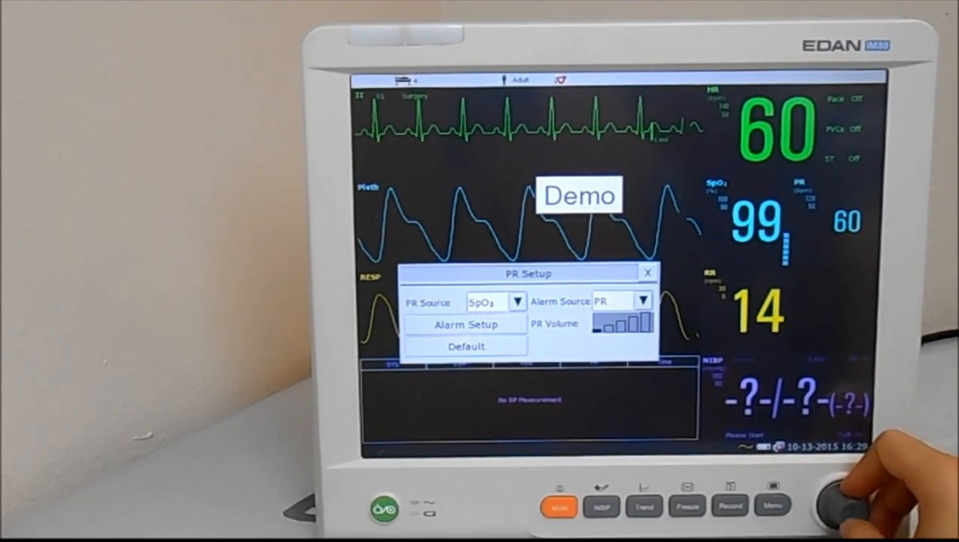
Close PR Setup and open the Trend Table showing demo HR, SpO2 and RR
{"action": "left_click", "coordinate": [646, 273]}
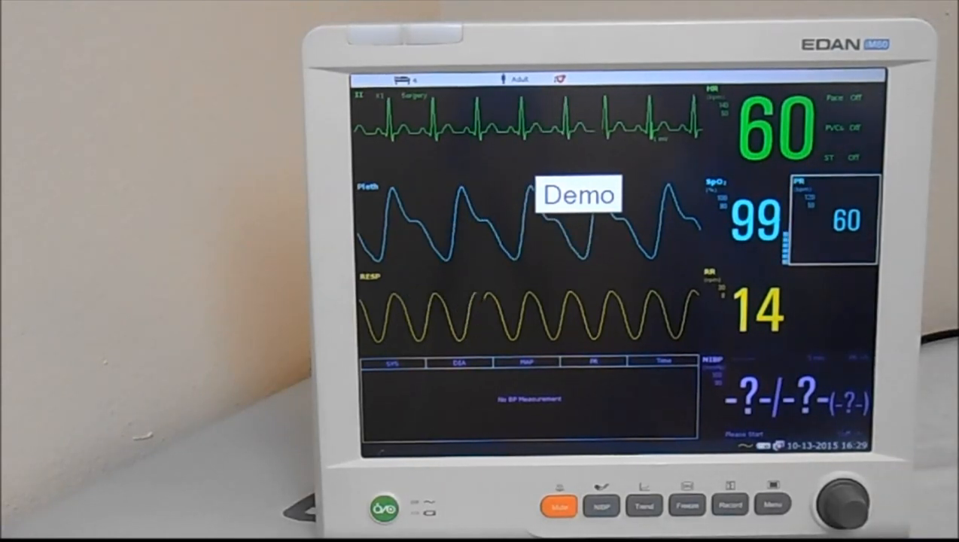
{"action": "left_click", "coordinate": [644, 506]}
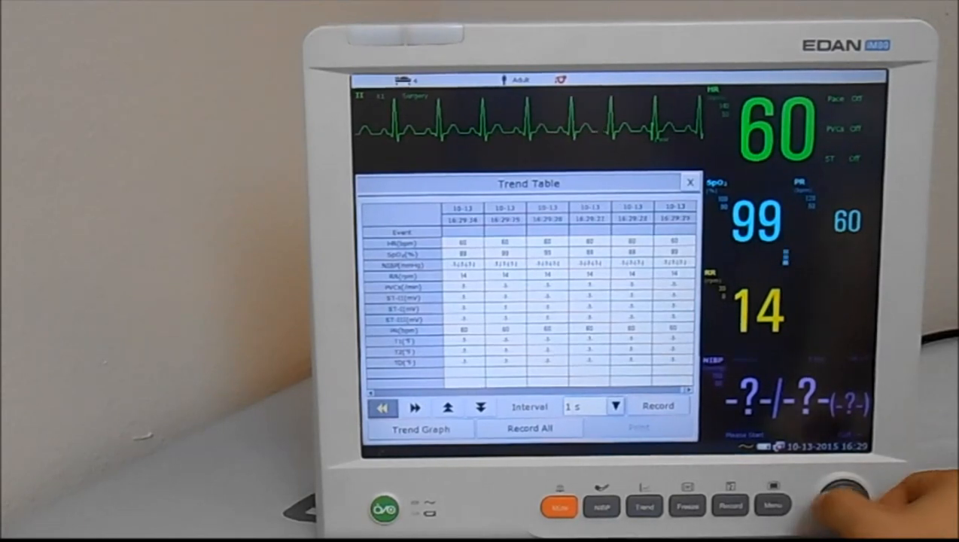
Close the Trend Table window to return to the live demo screen
{"action": "left_click", "coordinate": [688, 182]}
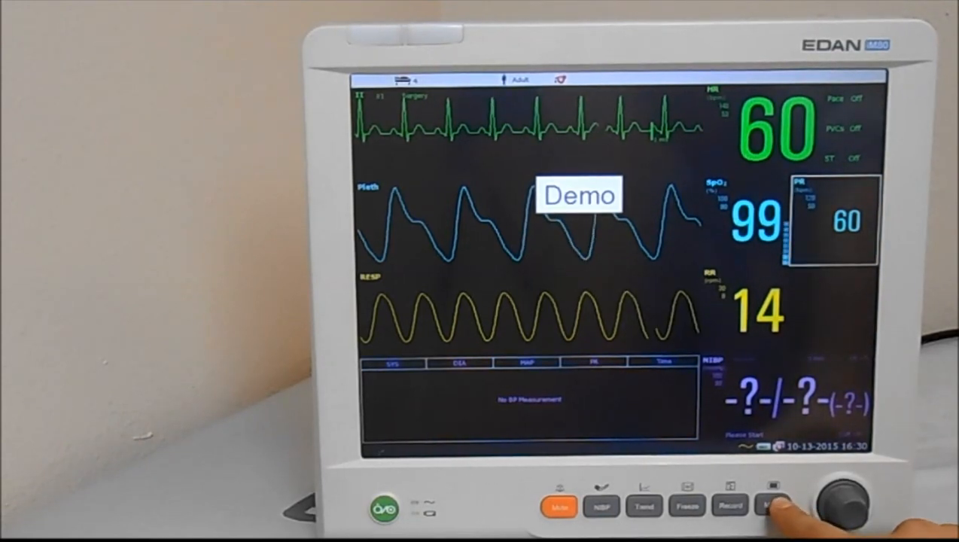
Select New Patient in Patient Setup, then close the dialog
{"action": "left_click", "coordinate": [773, 506]}
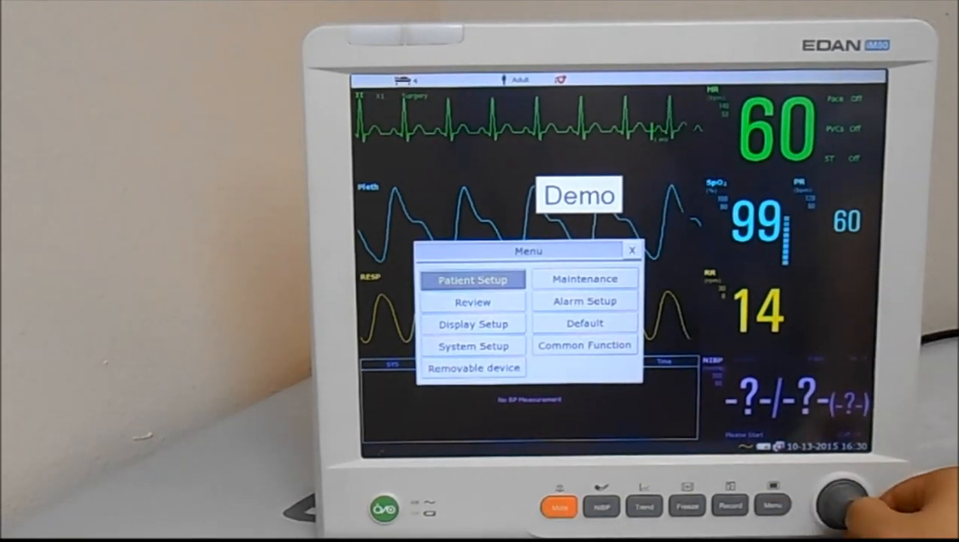
{"action": "left_click", "coordinate": [472, 279]}
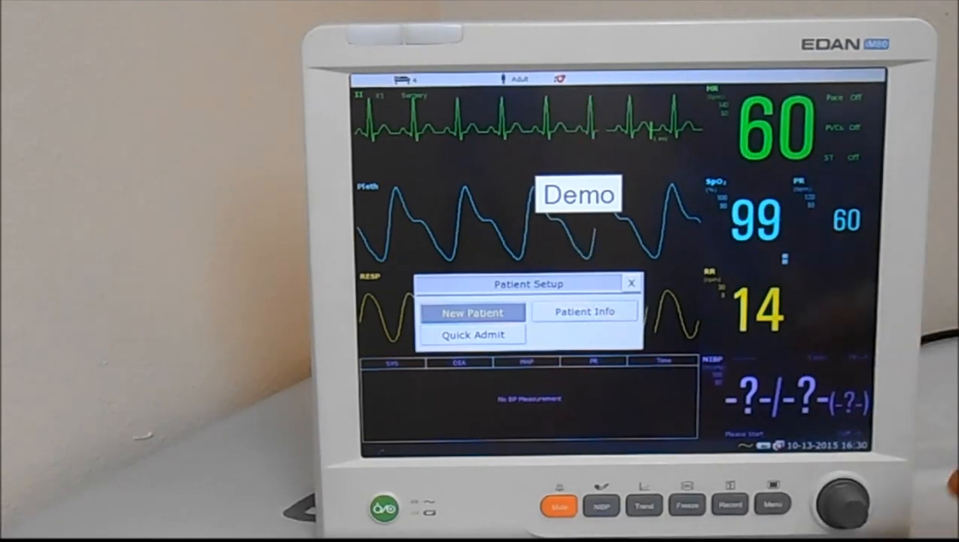
{"action": "left_click", "coordinate": [472, 312]}
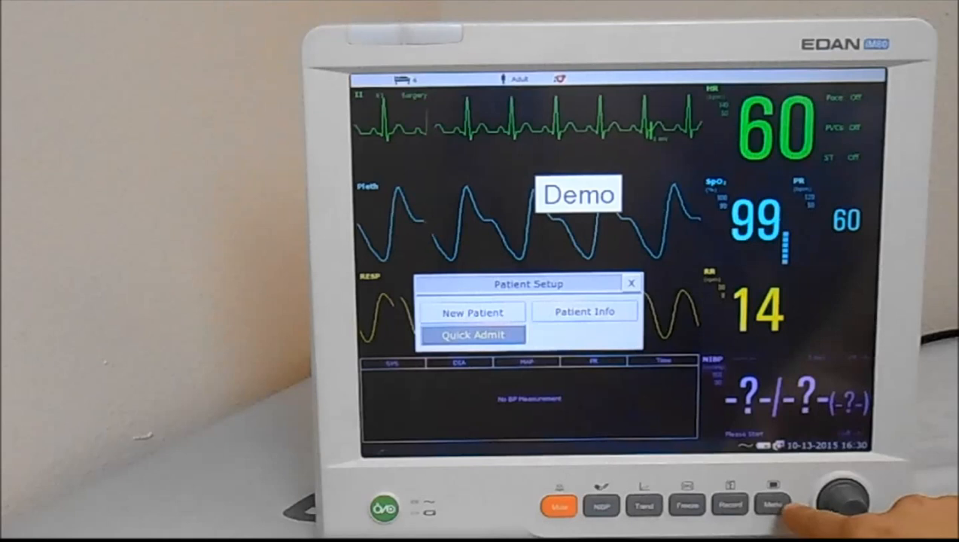
{"action": "left_click", "coordinate": [630, 284]}
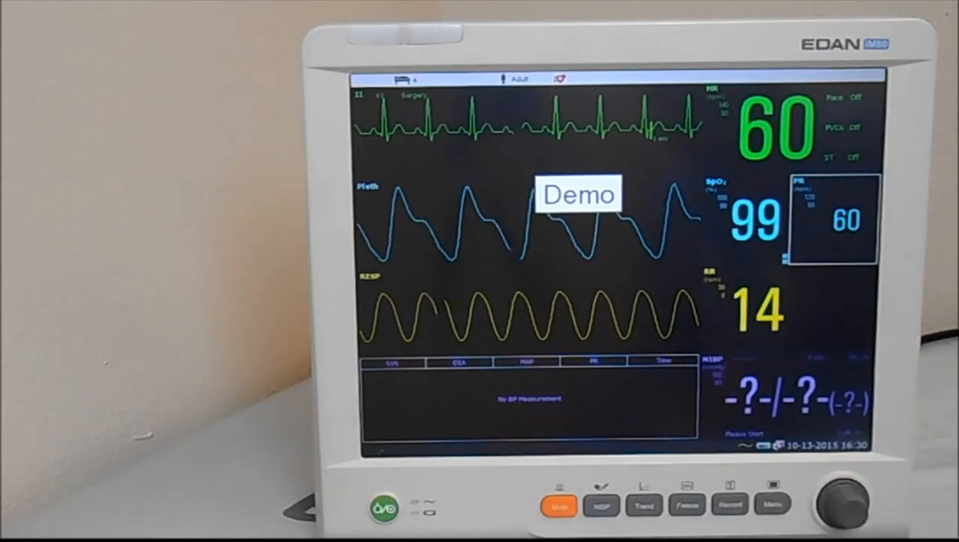